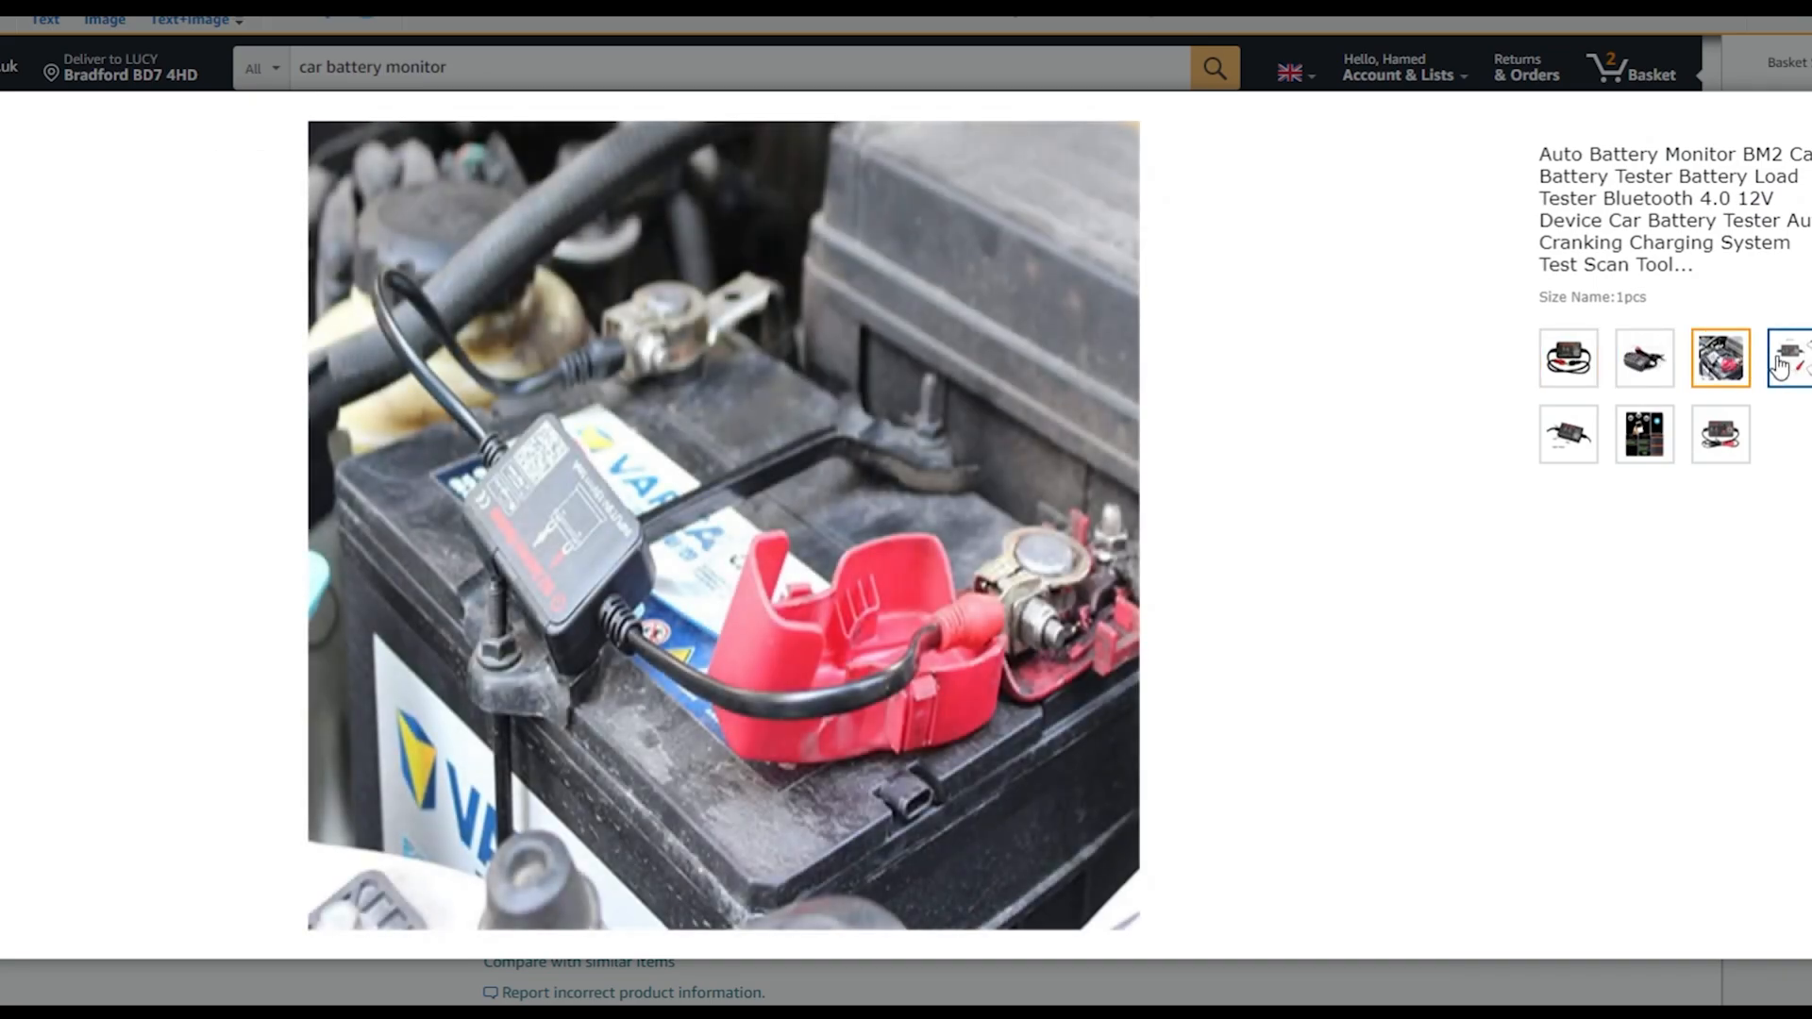
View the BM2 monitor's label/connector and phone-app photos, then read down its feature bullet points
{"action": "left_click", "coordinate": [1719, 434]}
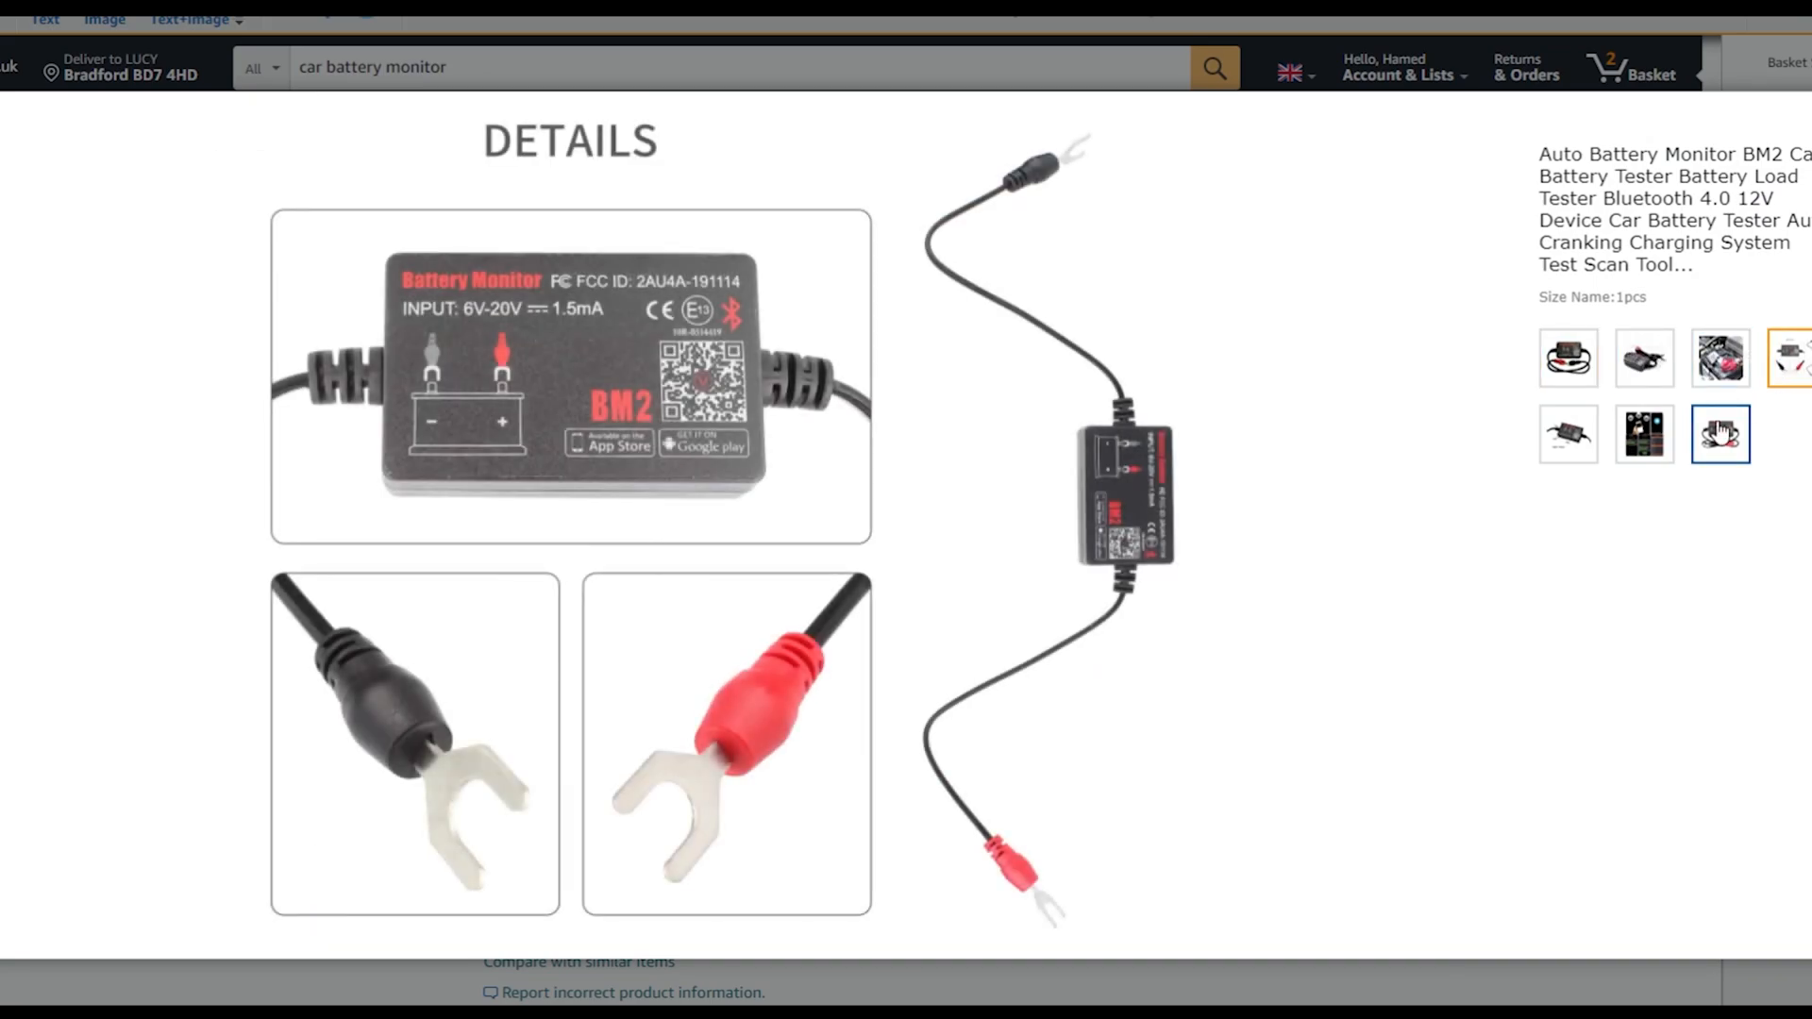
{"action": "left_click", "coordinate": [1643, 434]}
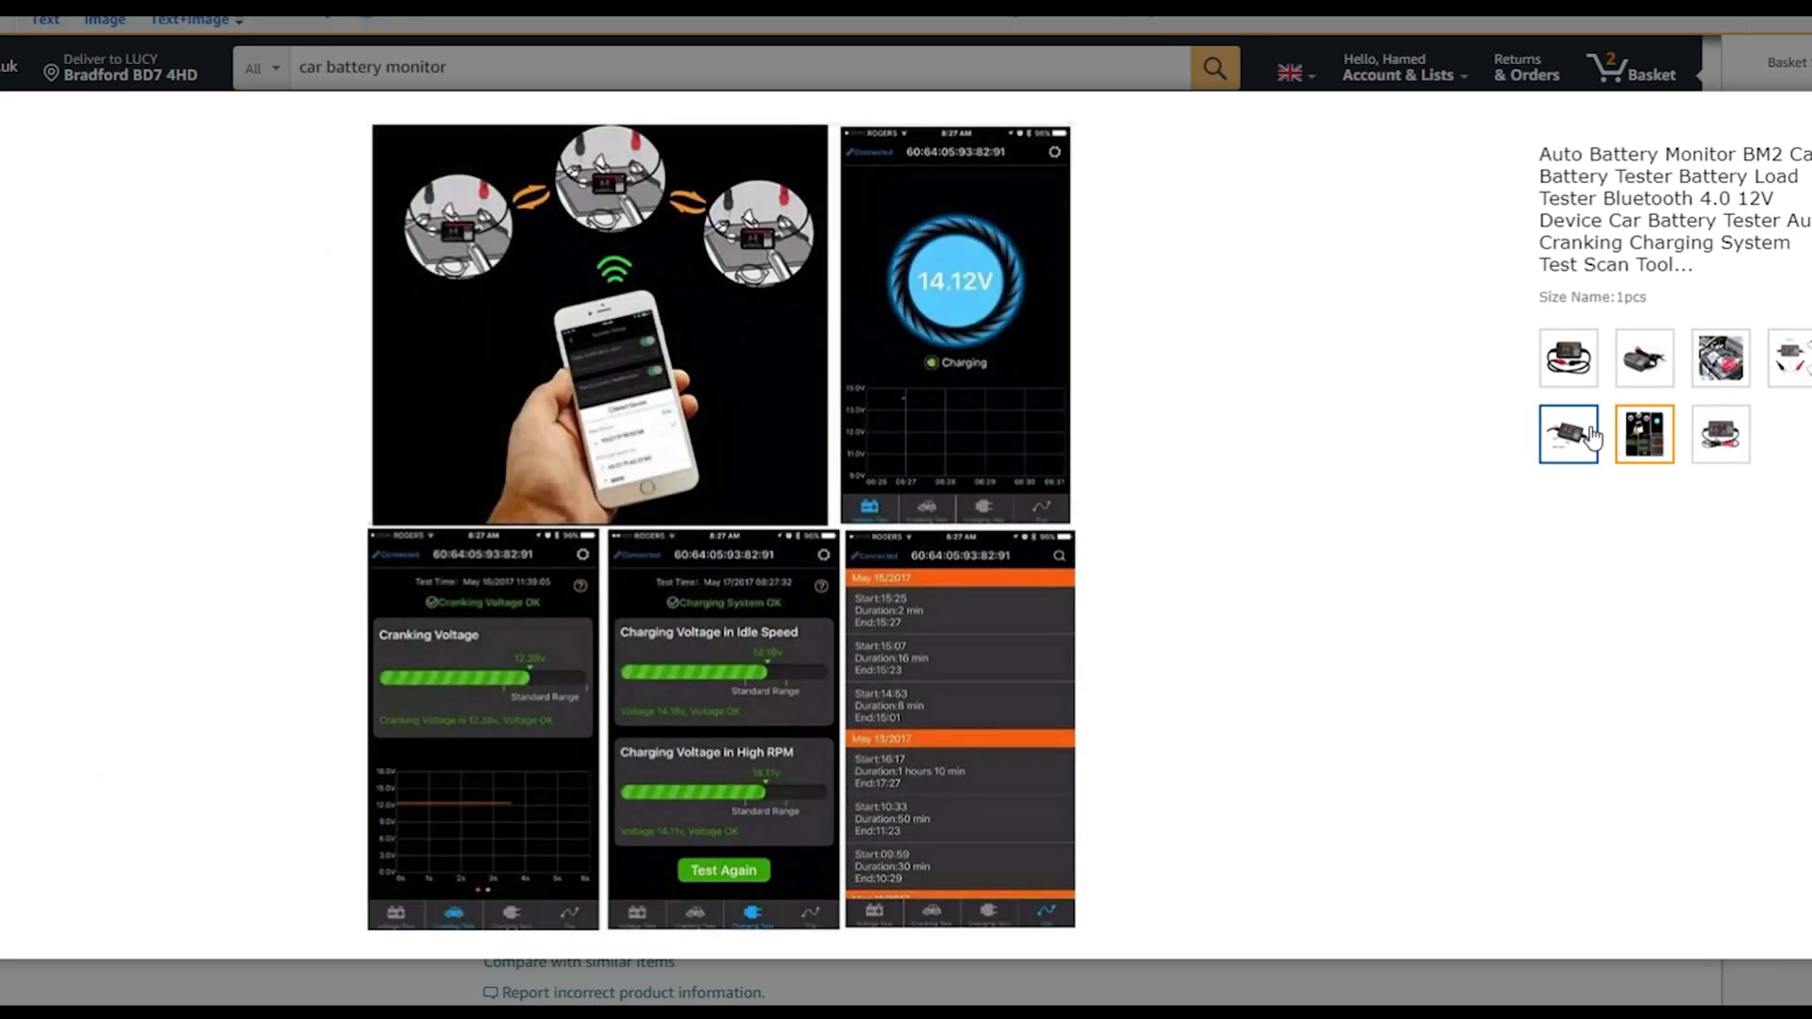
{"action": "left_click", "coordinate": [1566, 434]}
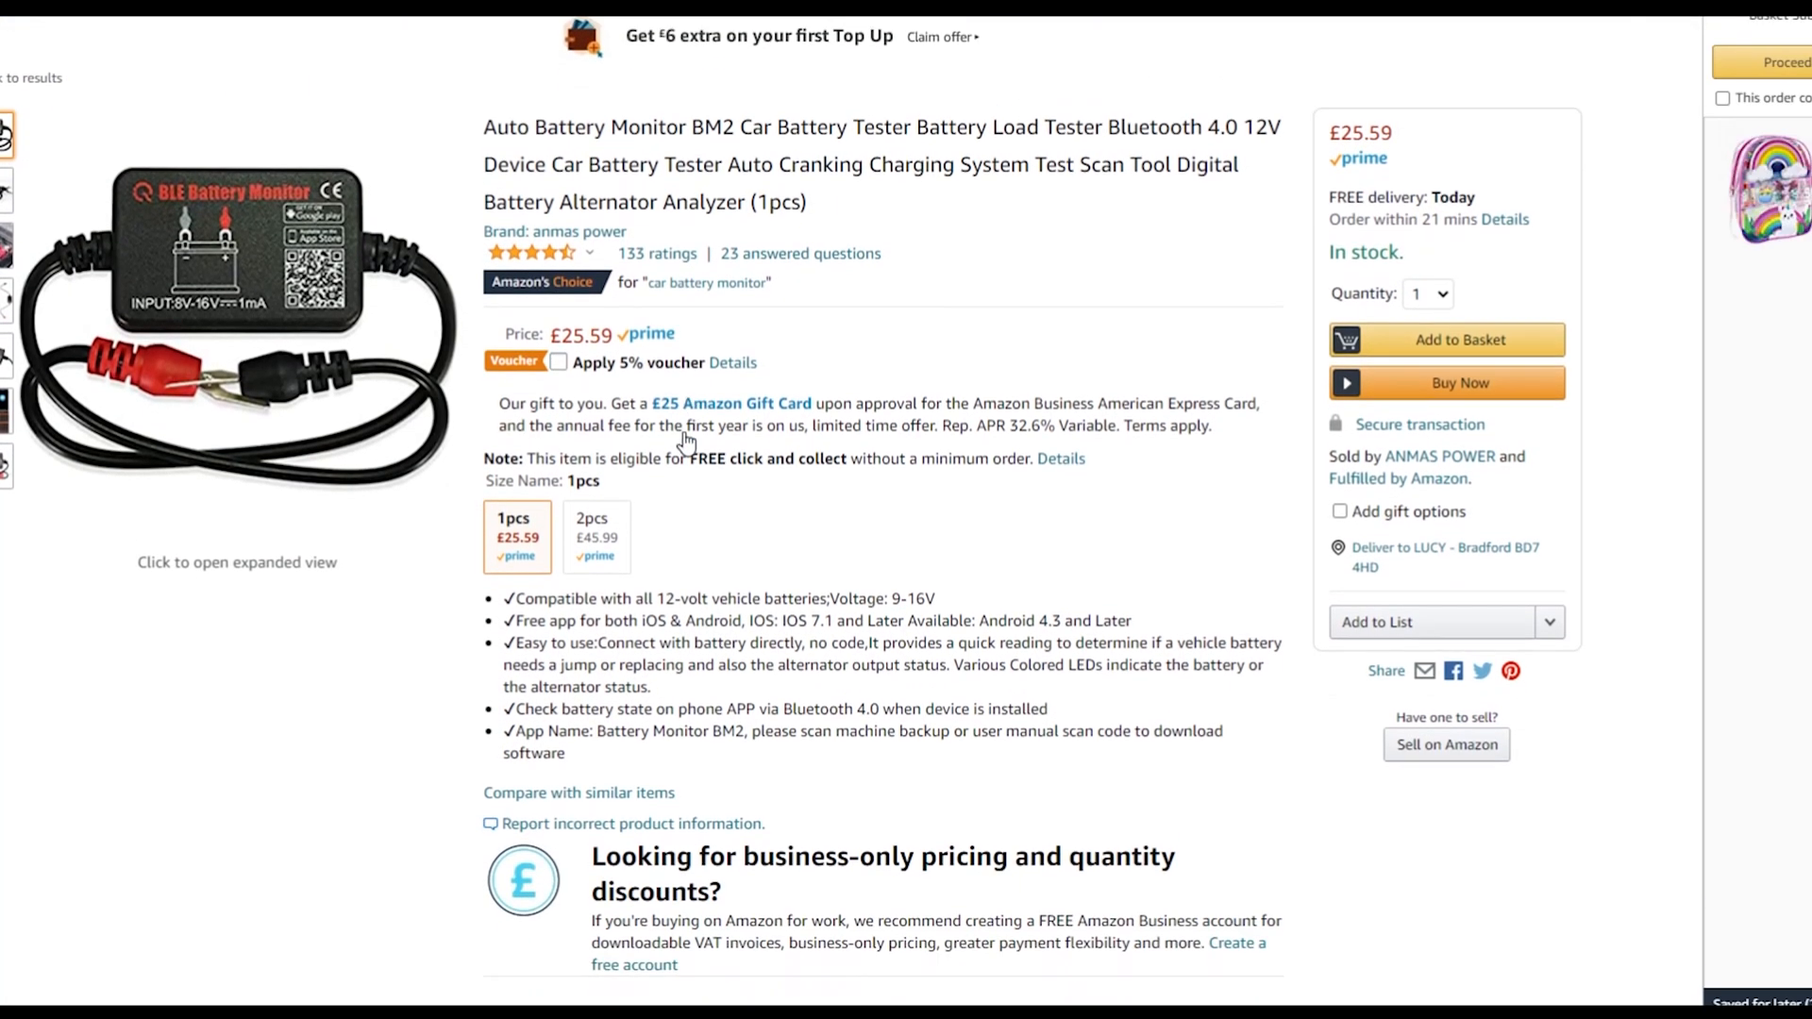
{"action": "scroll", "scroll_direction": "down", "scroll_amount": 3}
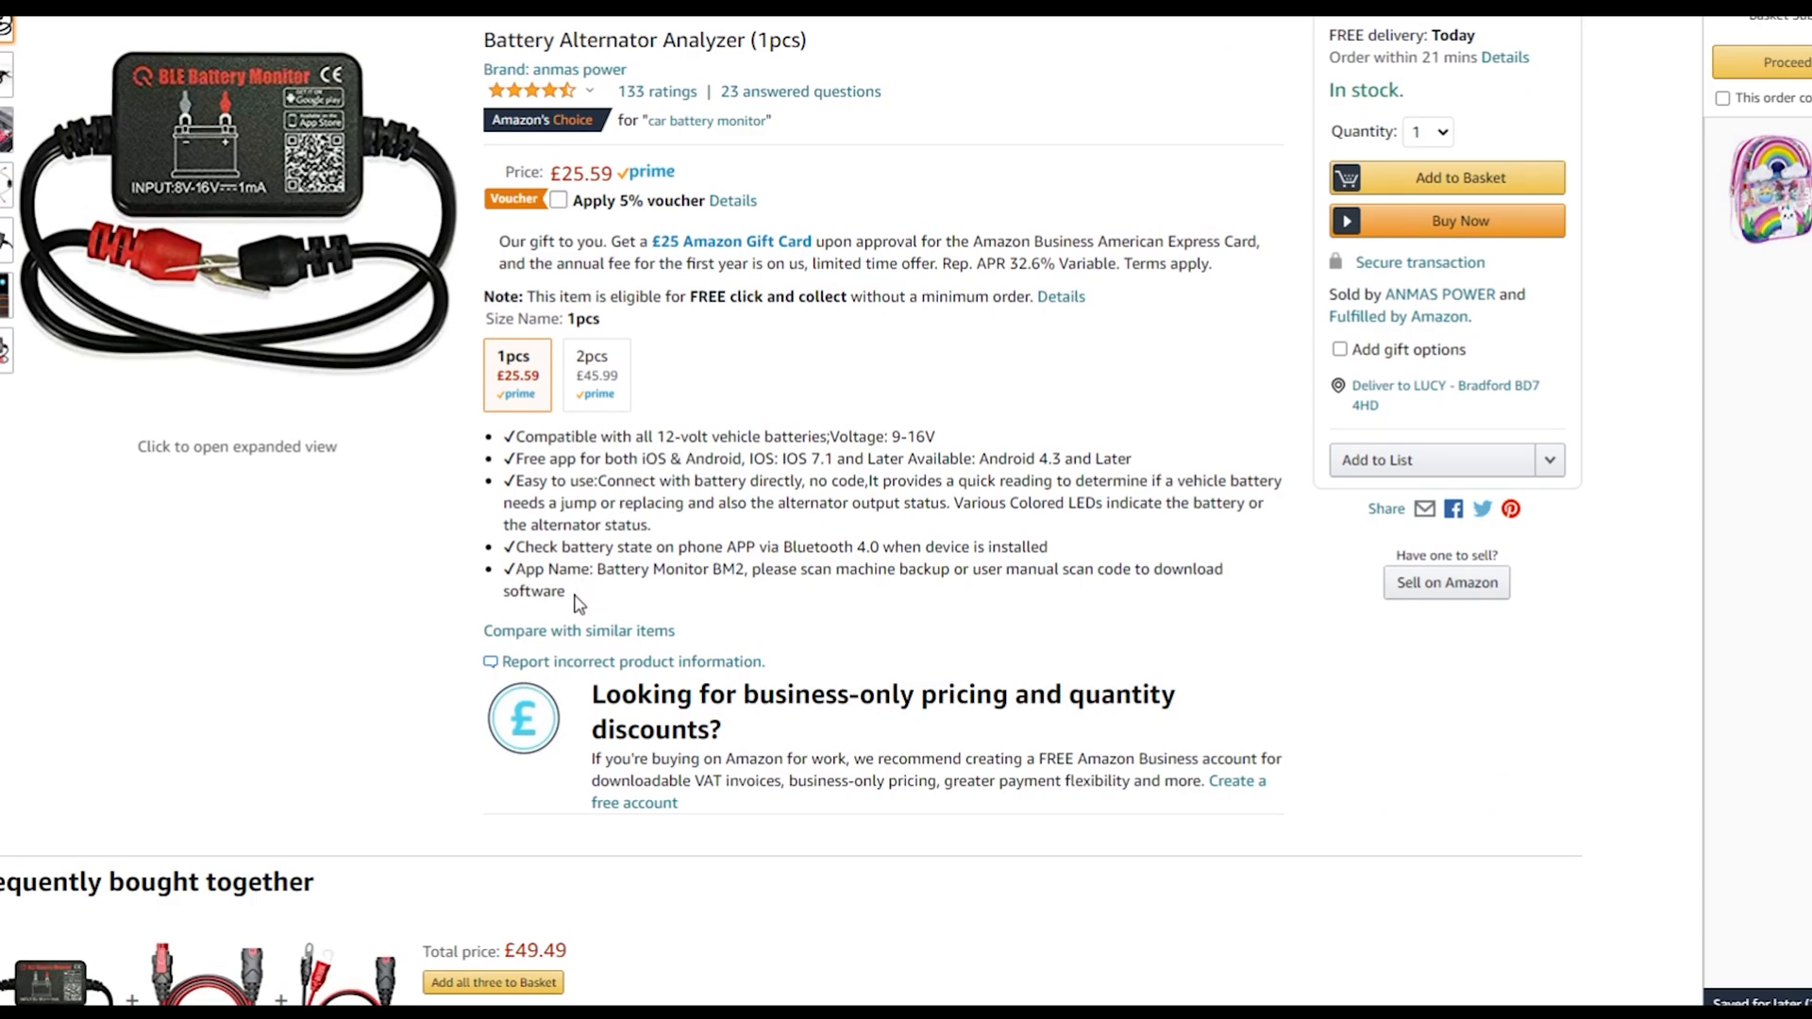
{"action": "scroll", "scroll_direction": "down", "scroll_amount": 3}
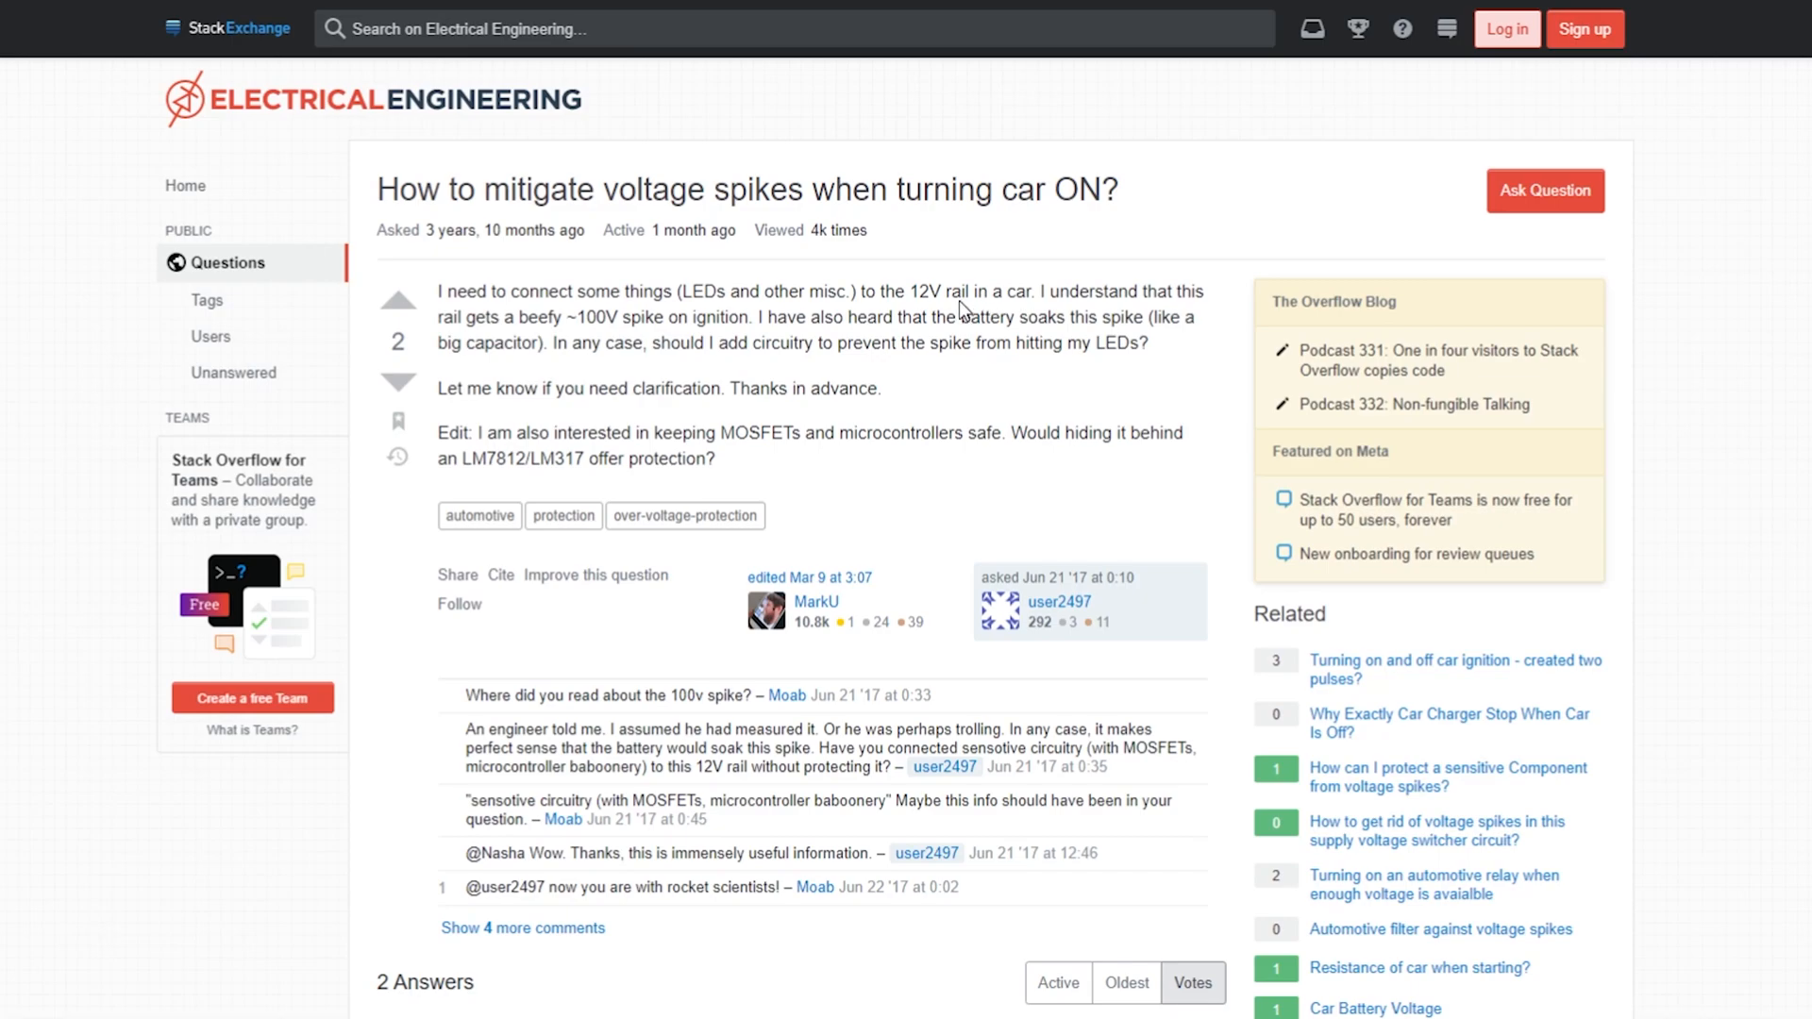
{"action": "scroll", "scroll_direction": "down", "scroll_amount": 3}
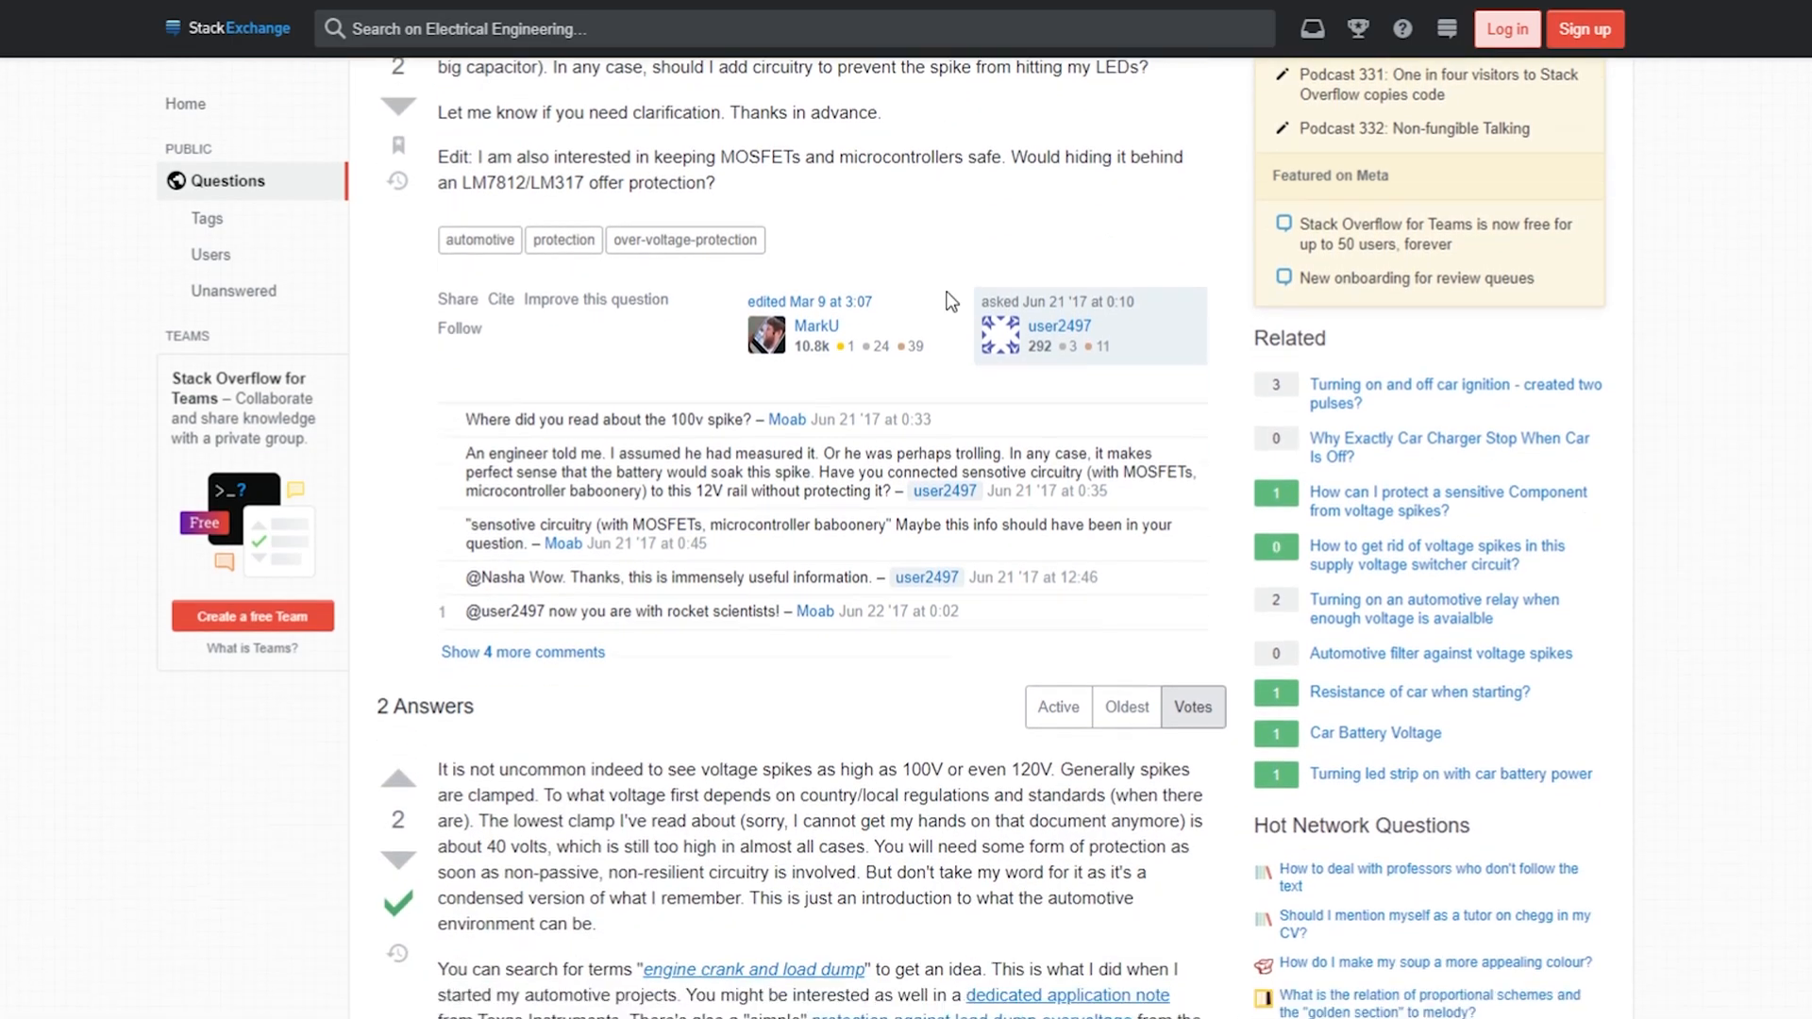
{"action": "scroll", "scroll_direction": "down", "scroll_amount": 3}
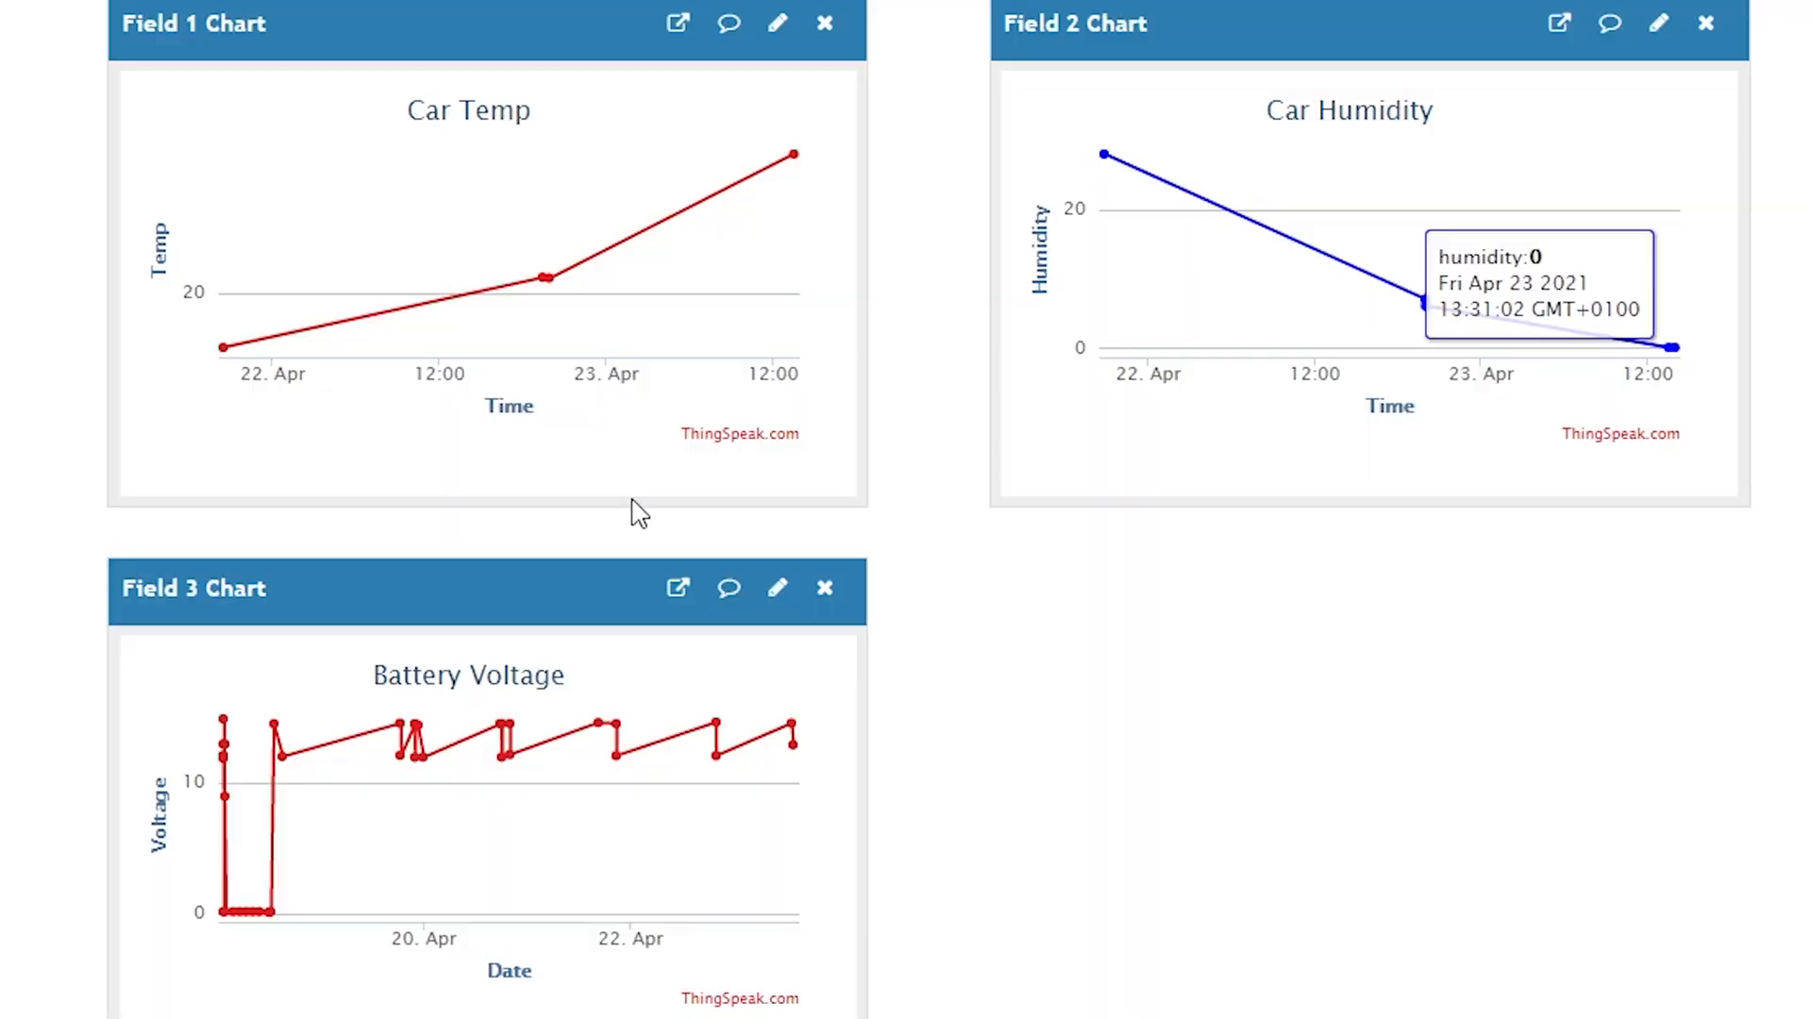
{"action": "mouse_move", "coordinate": [717, 757]}
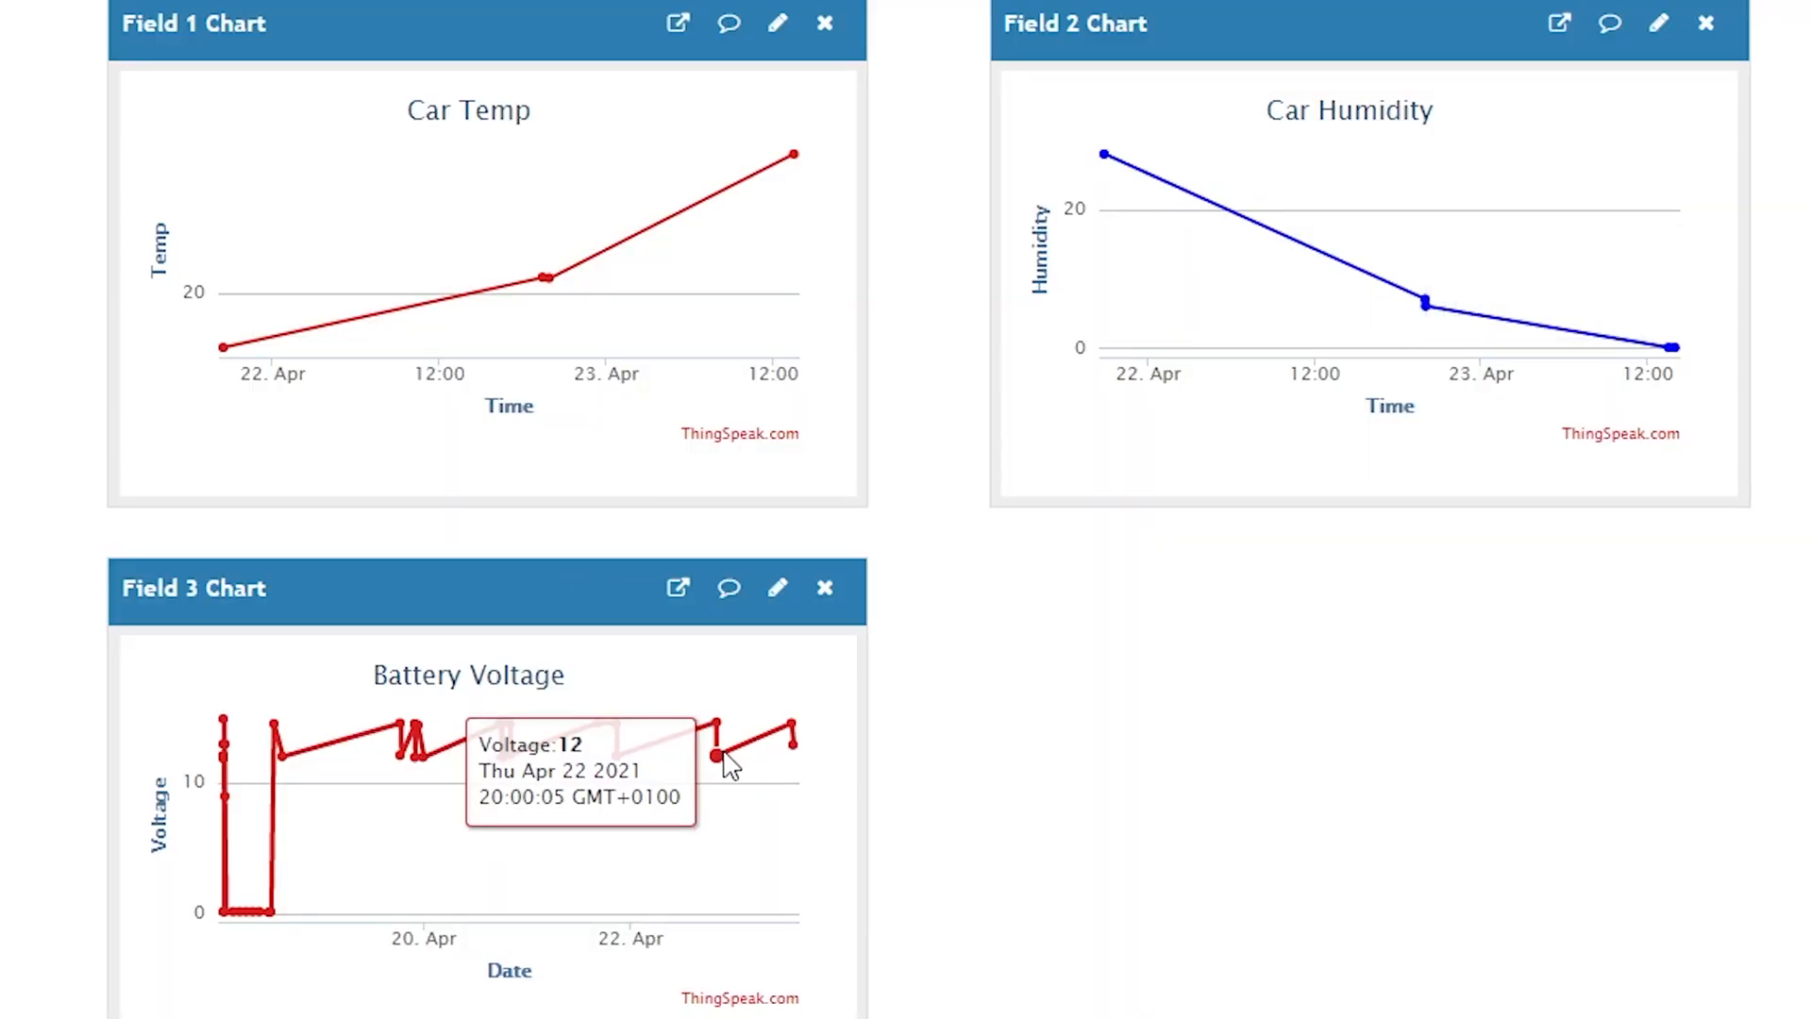
{"action": "mouse_move", "coordinate": [498, 709]}
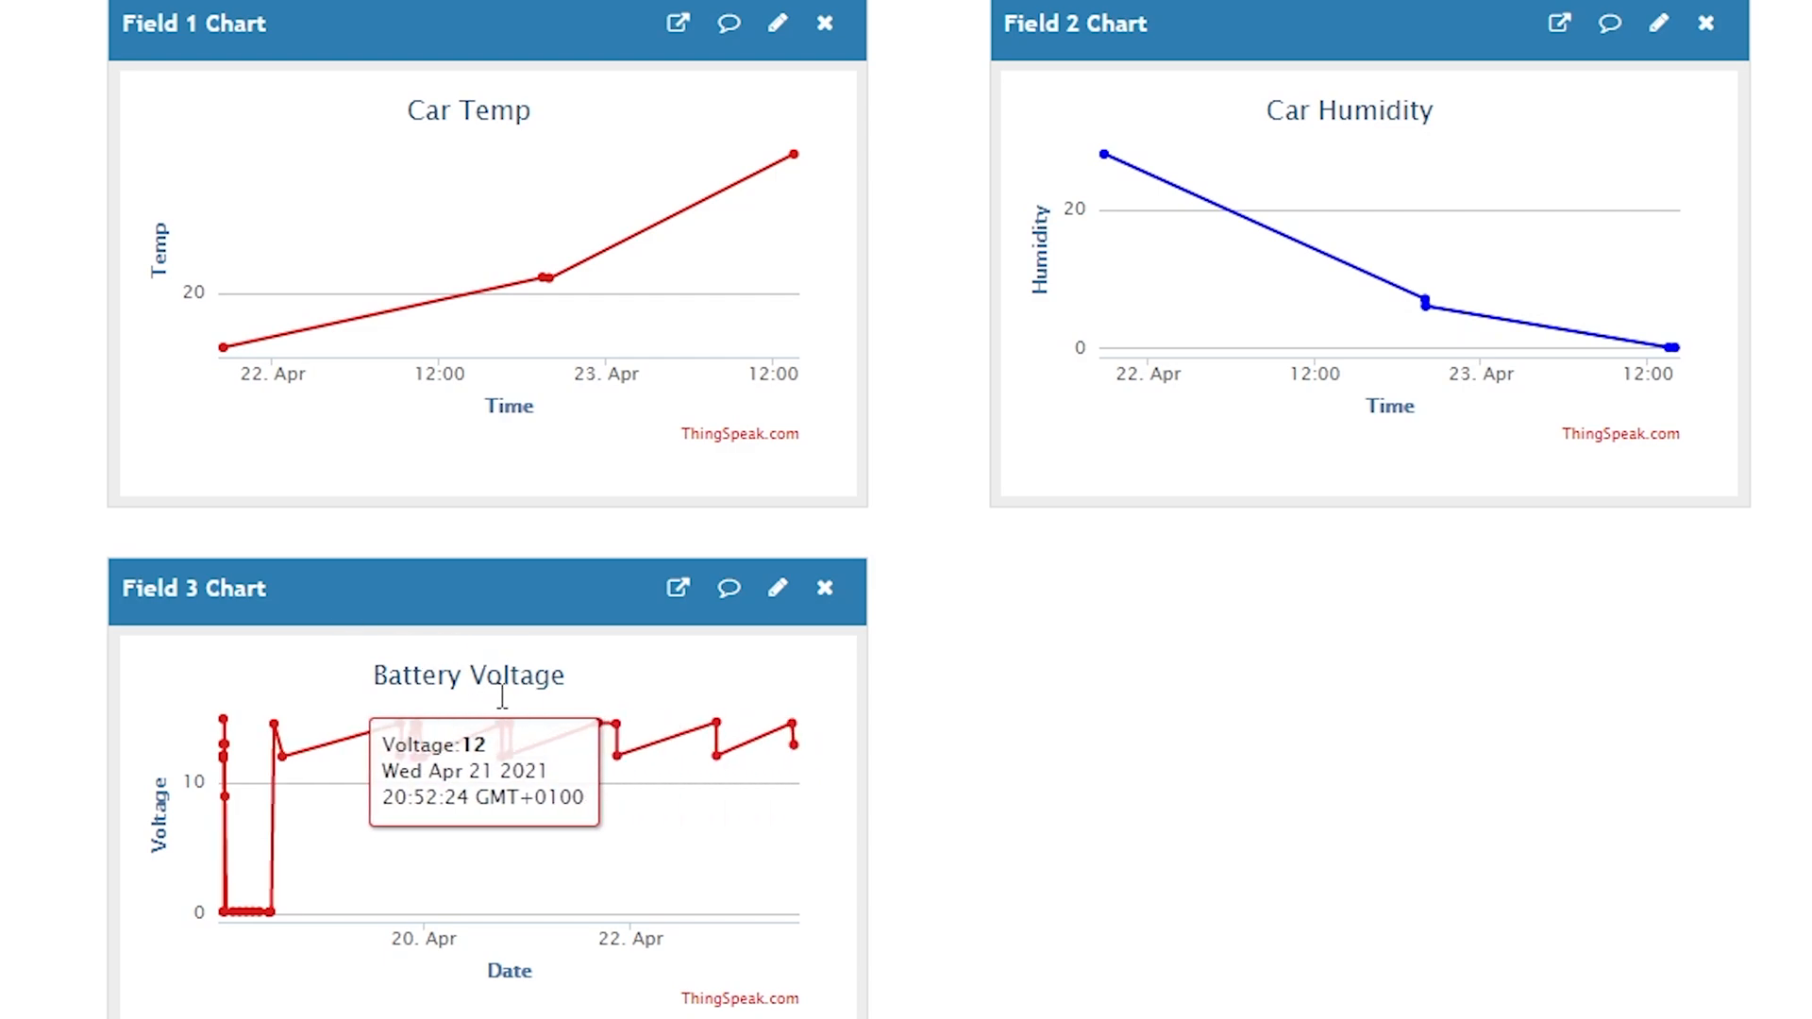
{"action": "mouse_move", "coordinate": [793, 745]}
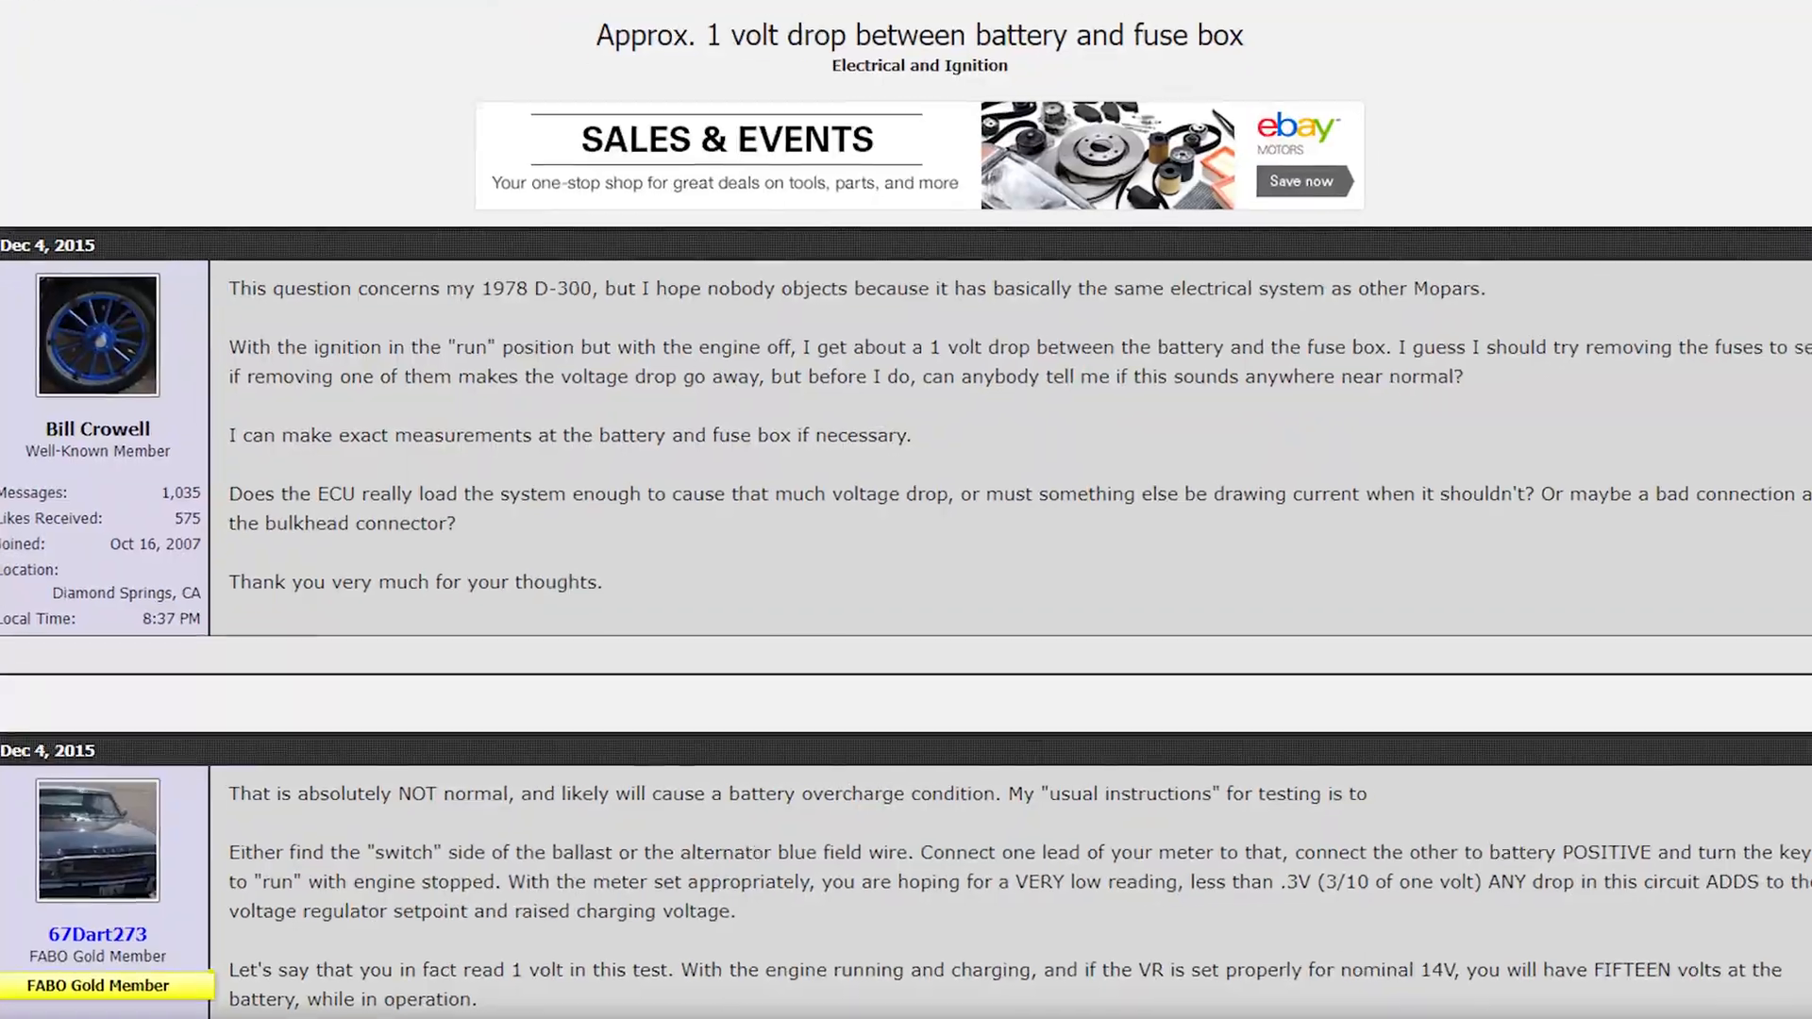
{"action": "scroll", "scroll_direction": "down", "scroll_amount": 3}
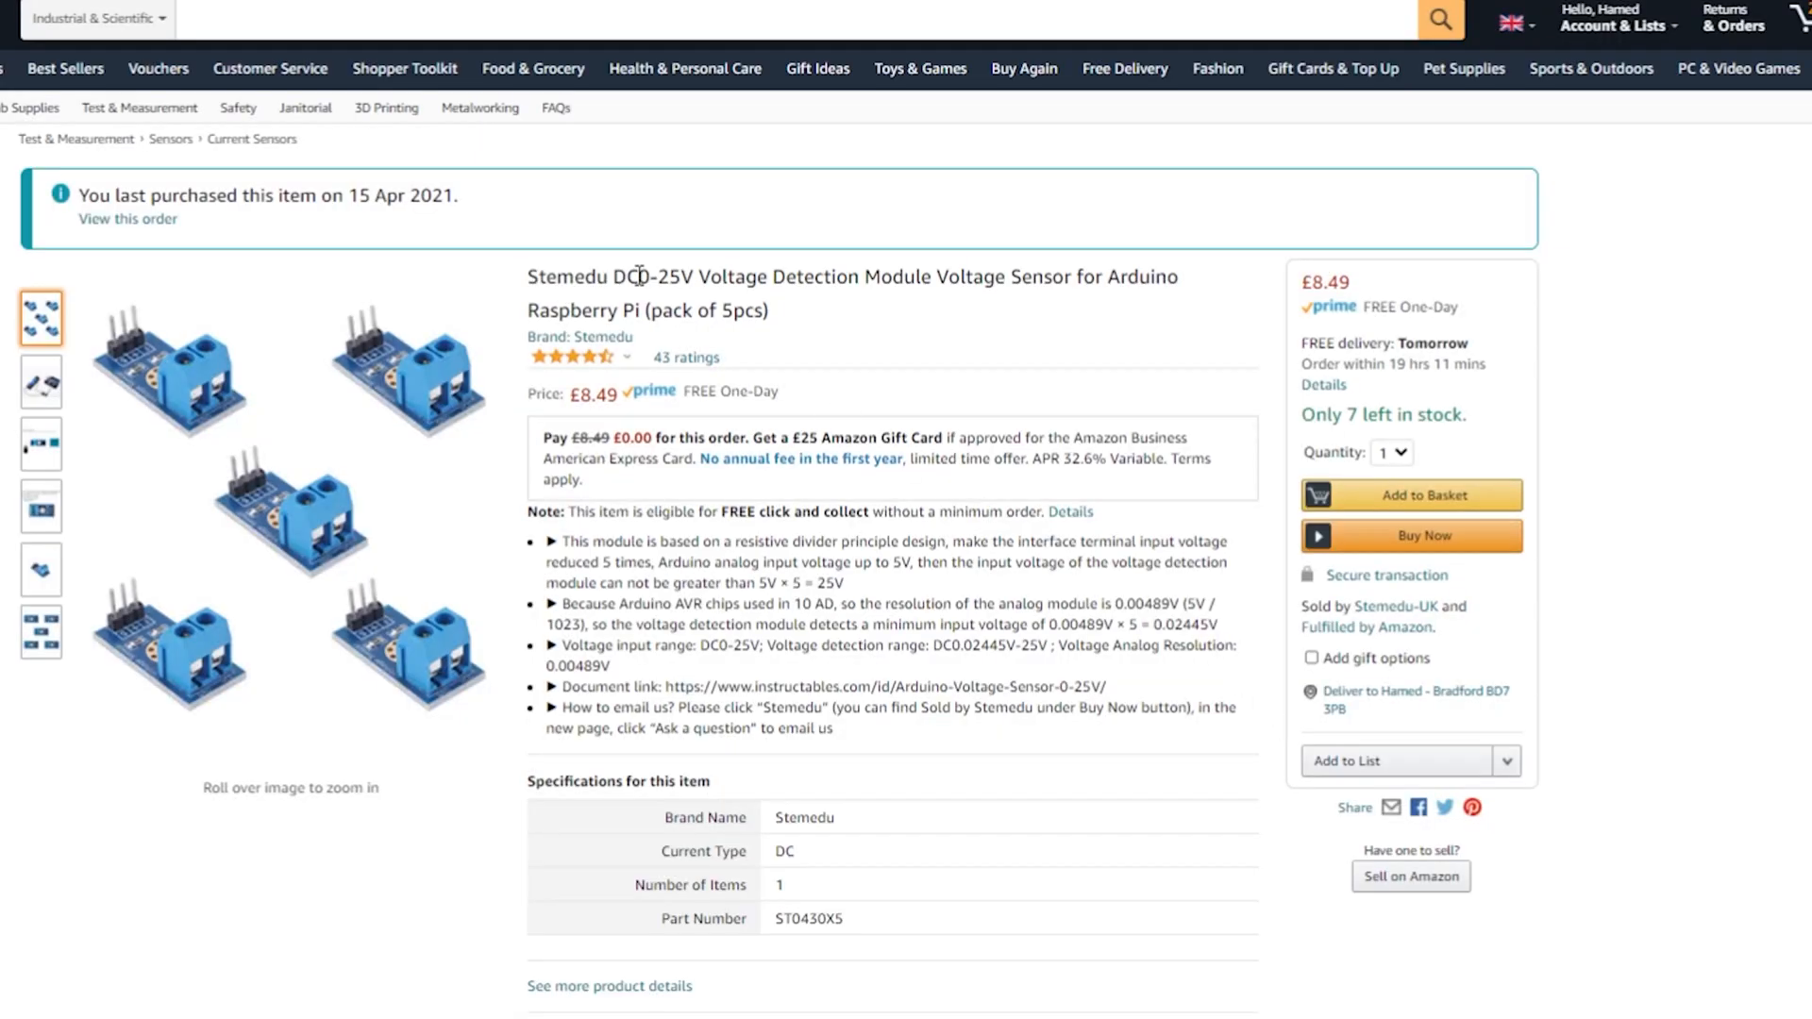
Close the enlarged sensor photo and read down past the comparison table to the product description
{"action": "scroll", "scroll_direction": "down", "scroll_amount": 3}
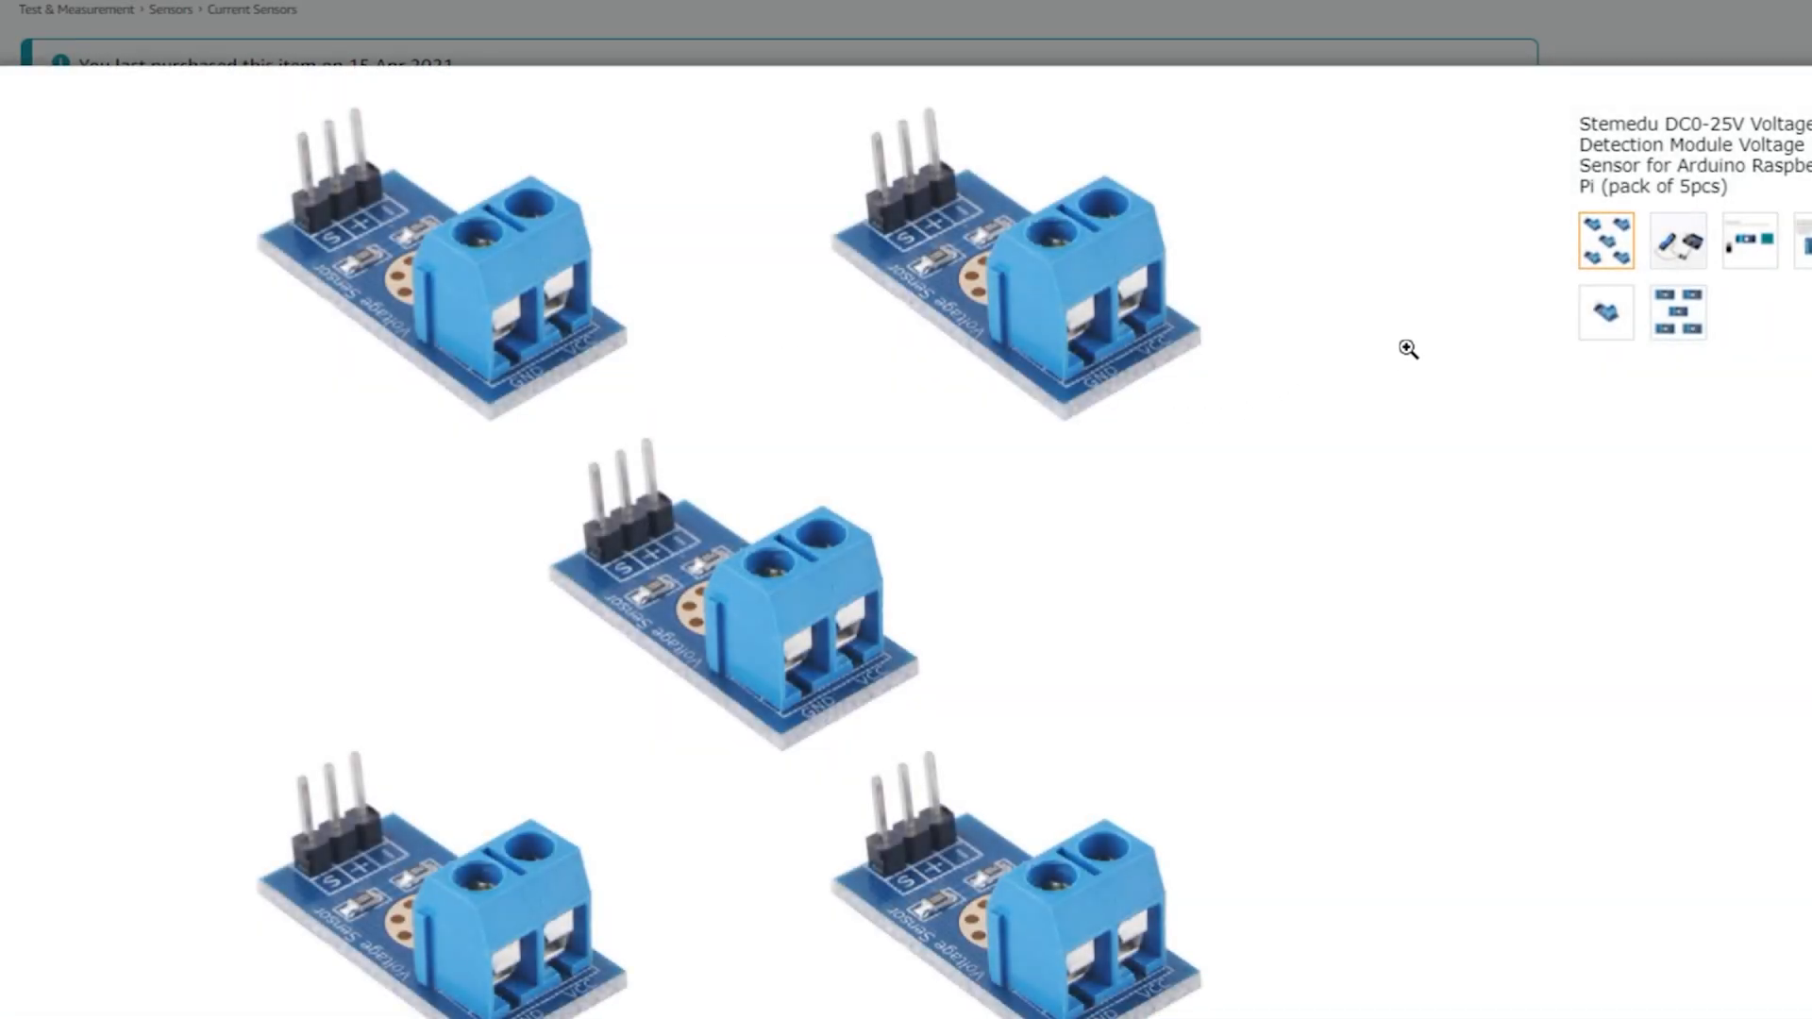
{"action": "left_click", "coordinate": [1750, 240]}
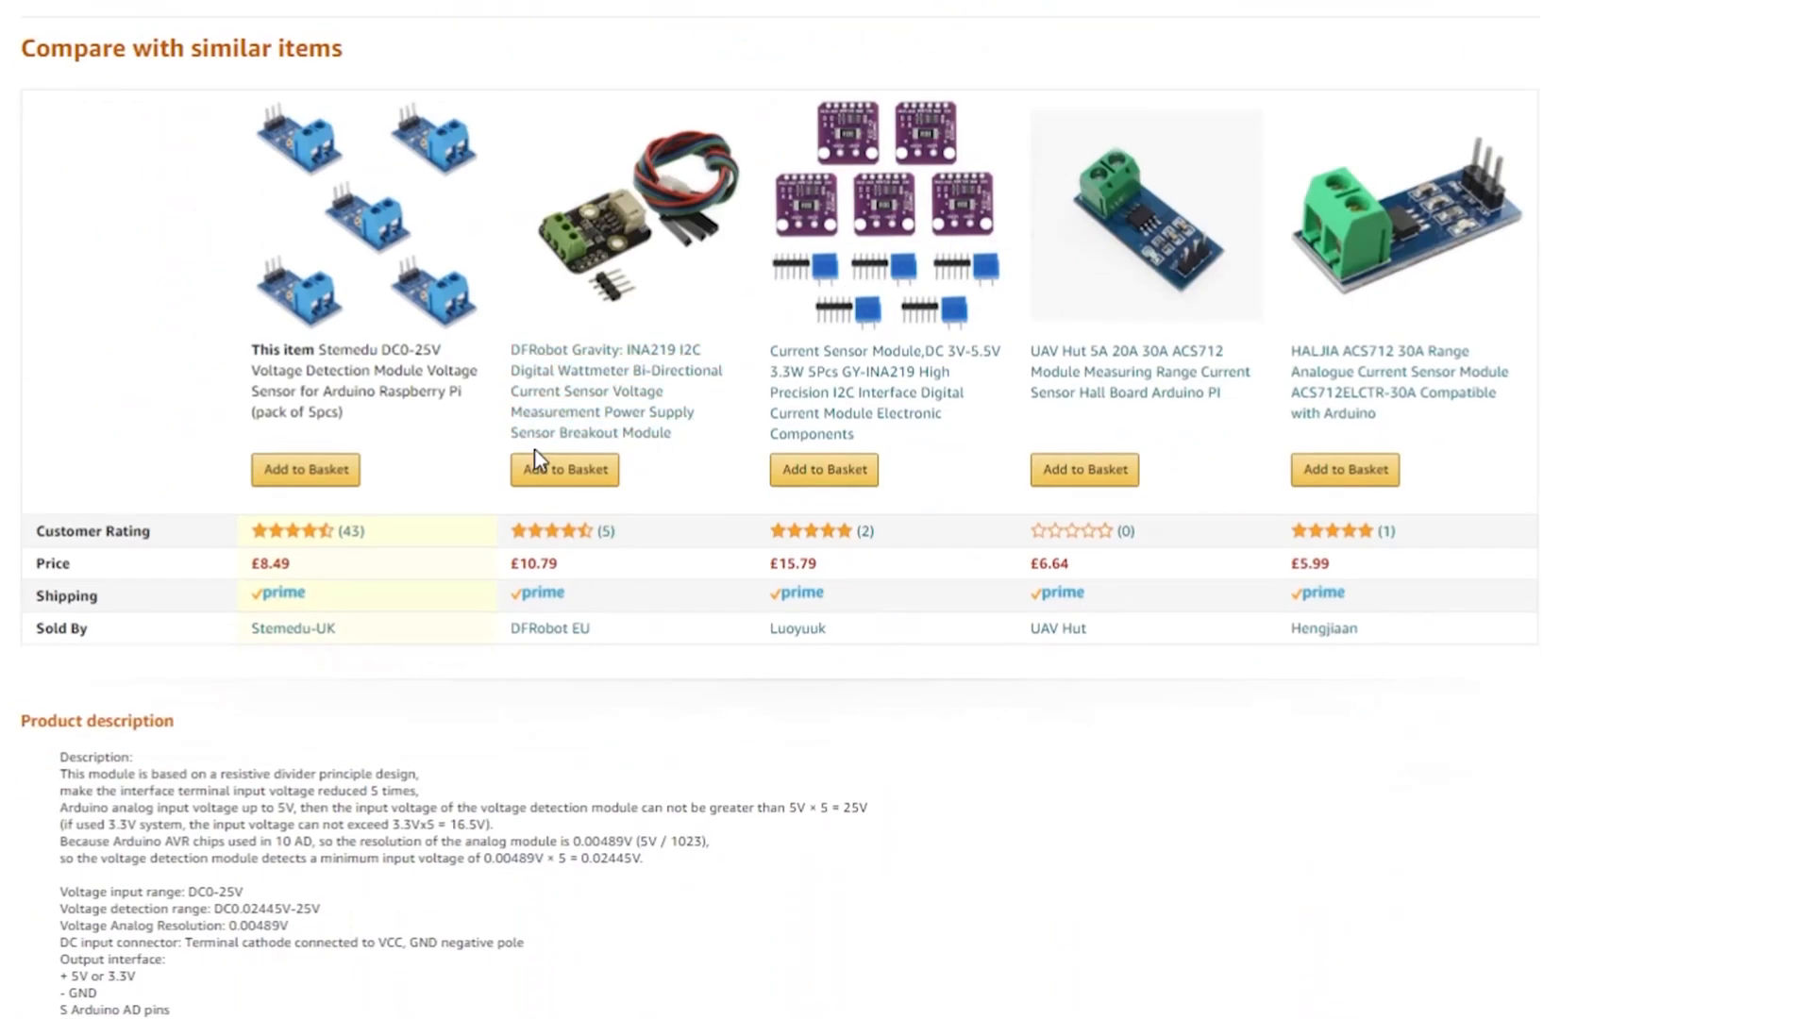
{"action": "scroll", "scroll_direction": "down", "scroll_amount": 3}
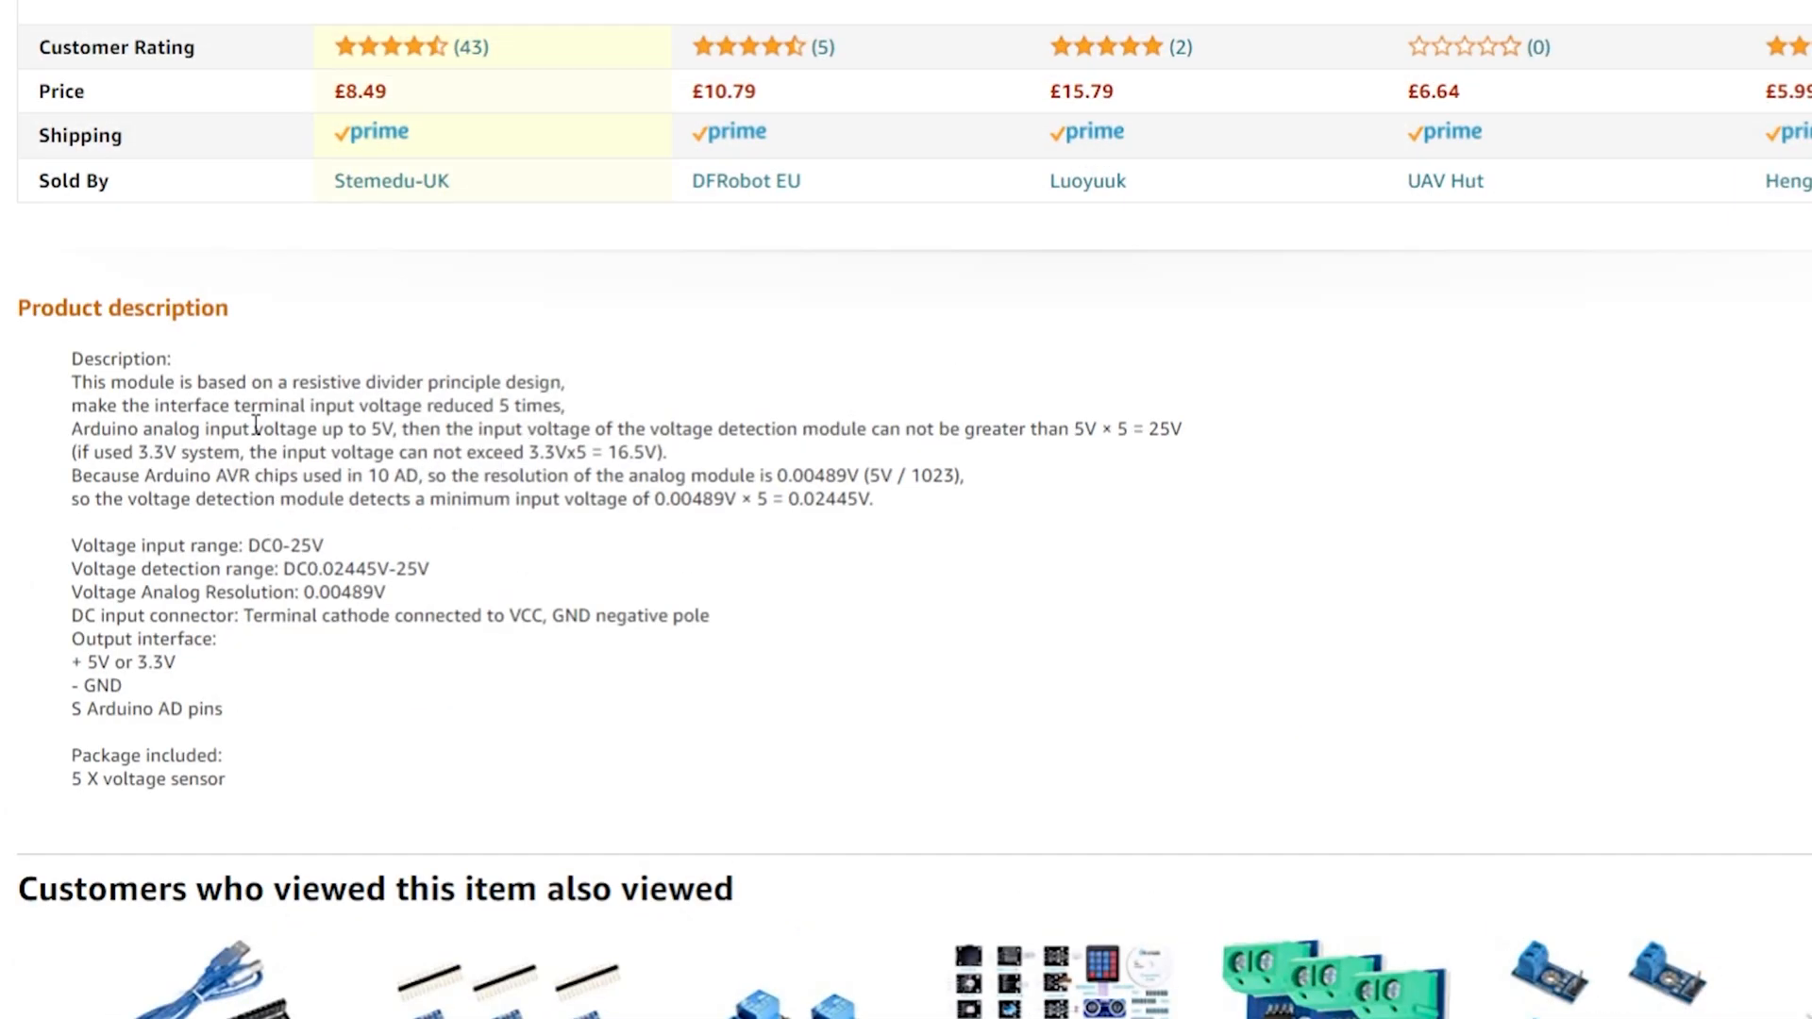
{"action": "scroll", "scroll_direction": "down", "scroll_amount": 3}
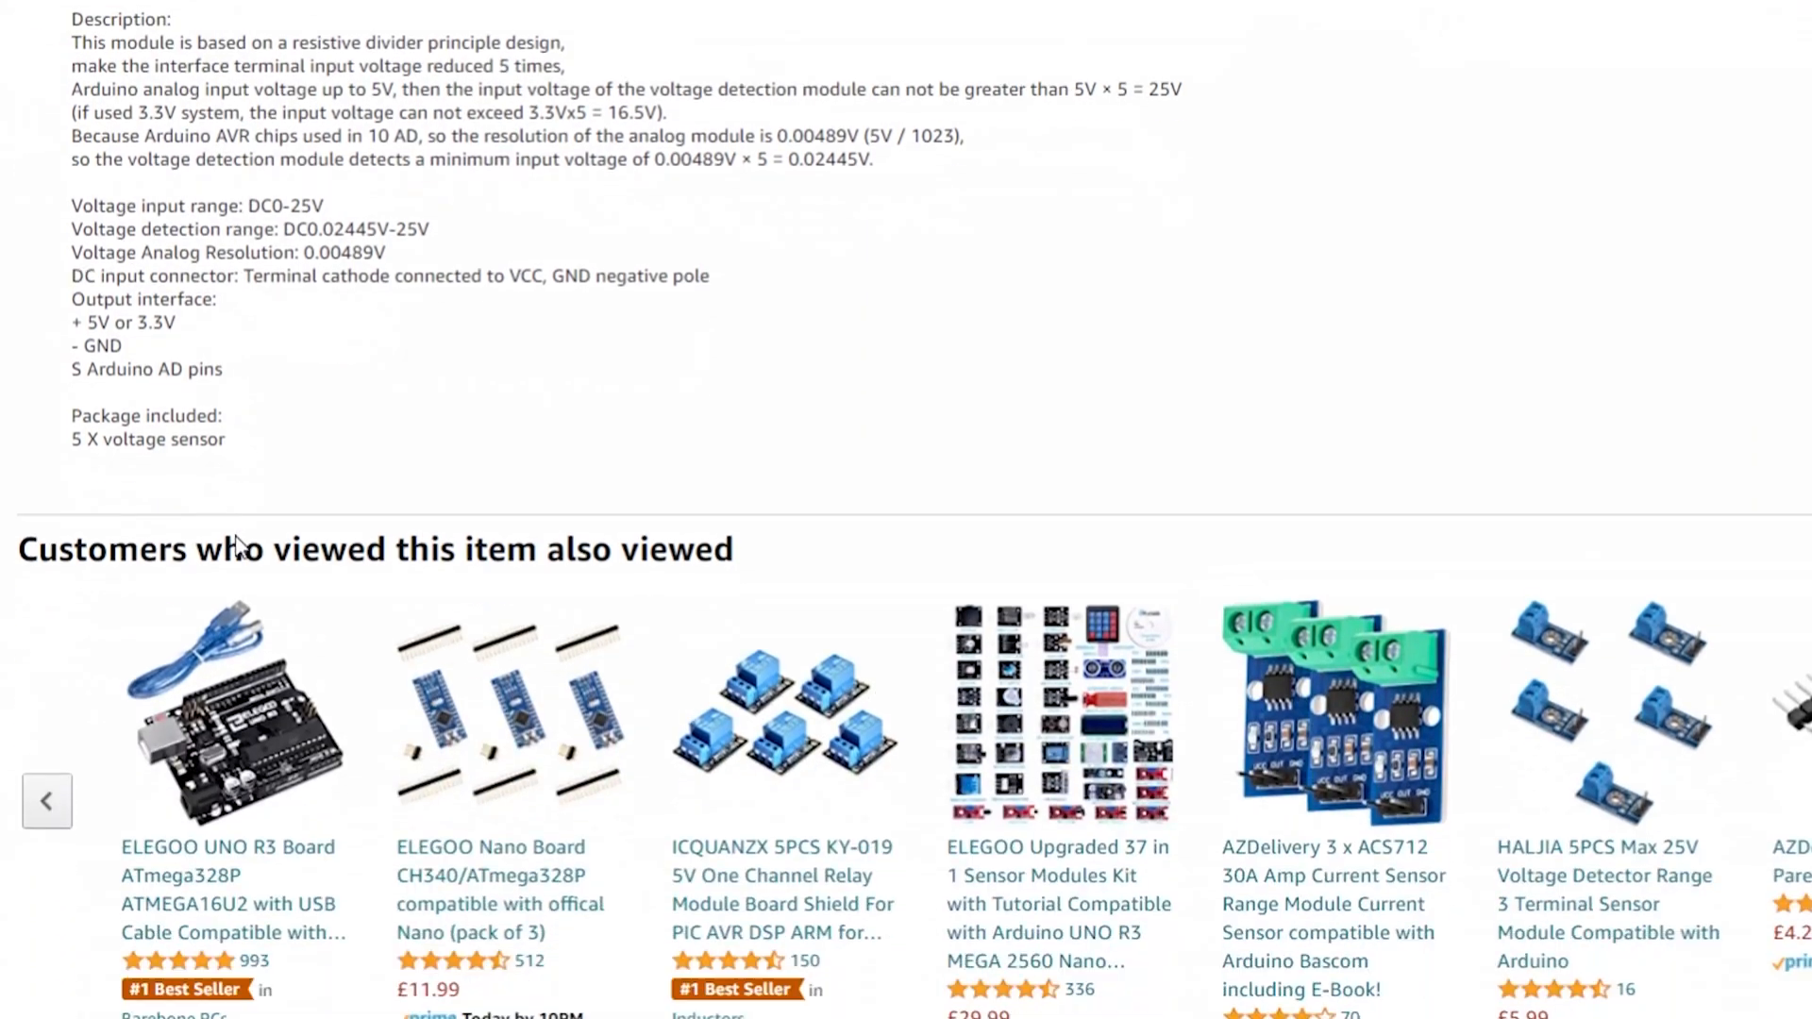
{"action": "scroll", "scroll_direction": "down", "scroll_amount": 3}
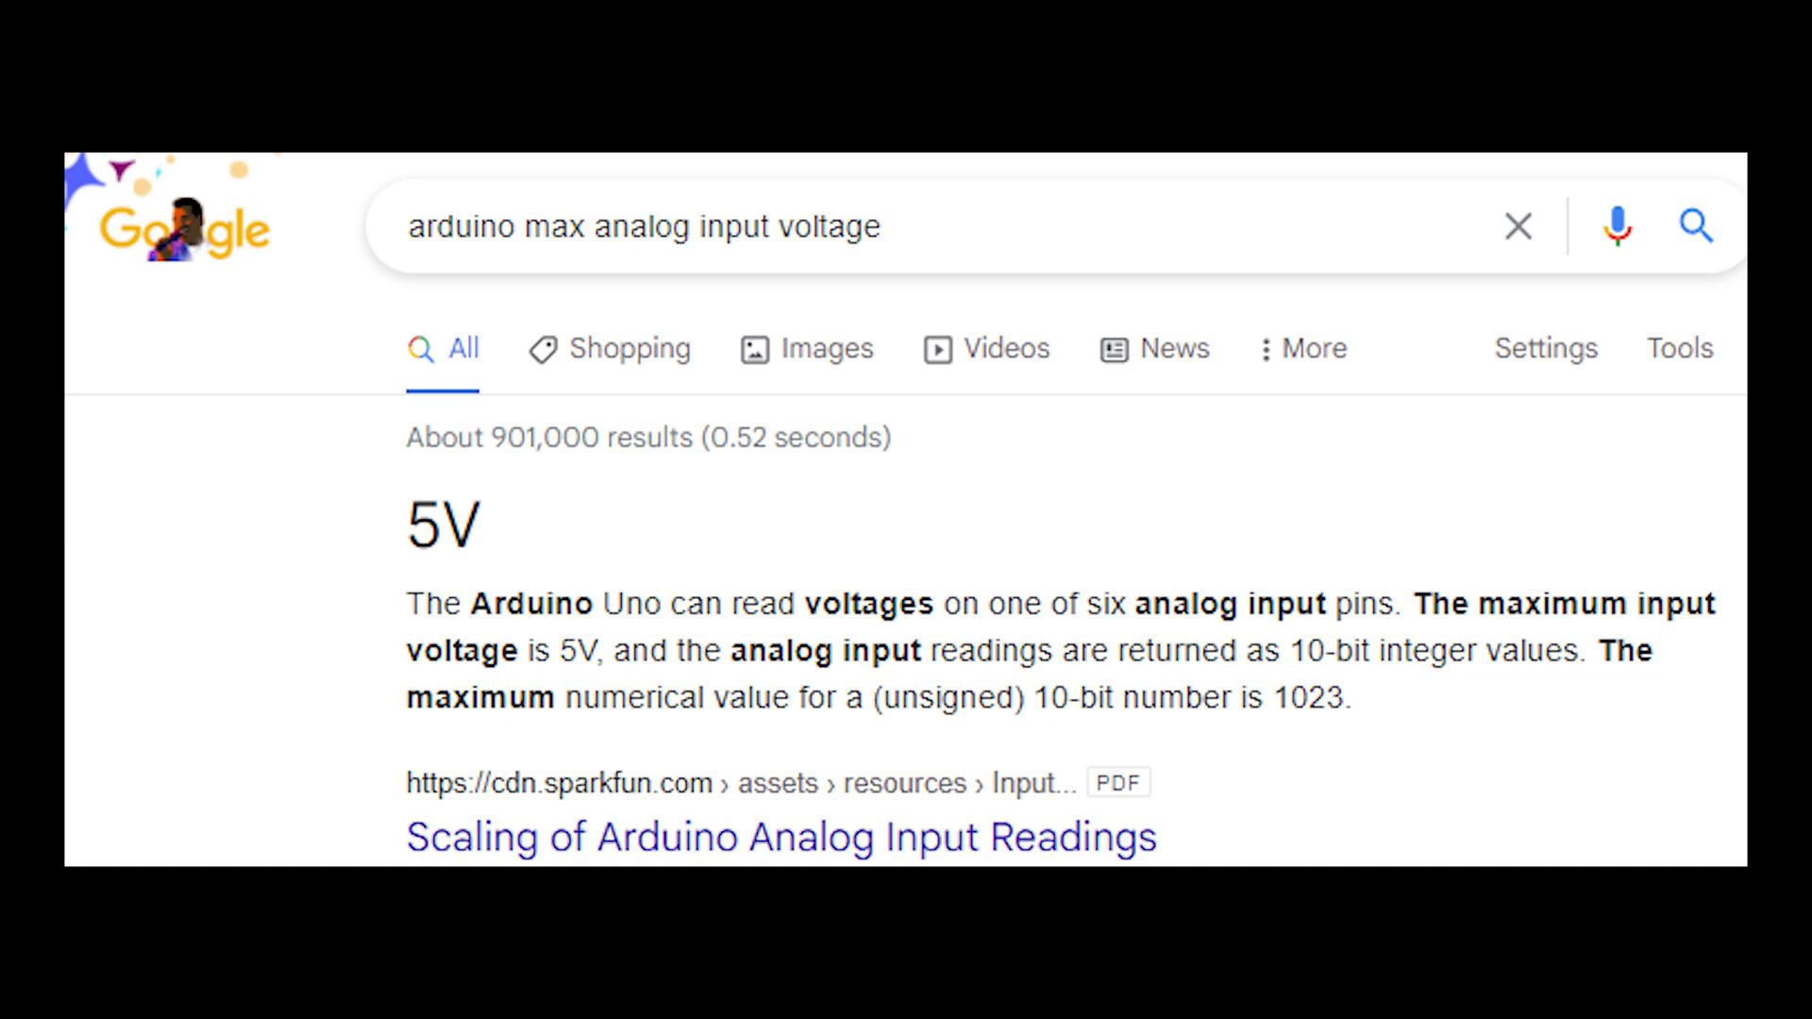
Search Google for 'esp8266 max analog input voltage'
{"action": "type", "text": "esp8266 max analog input voltage"}
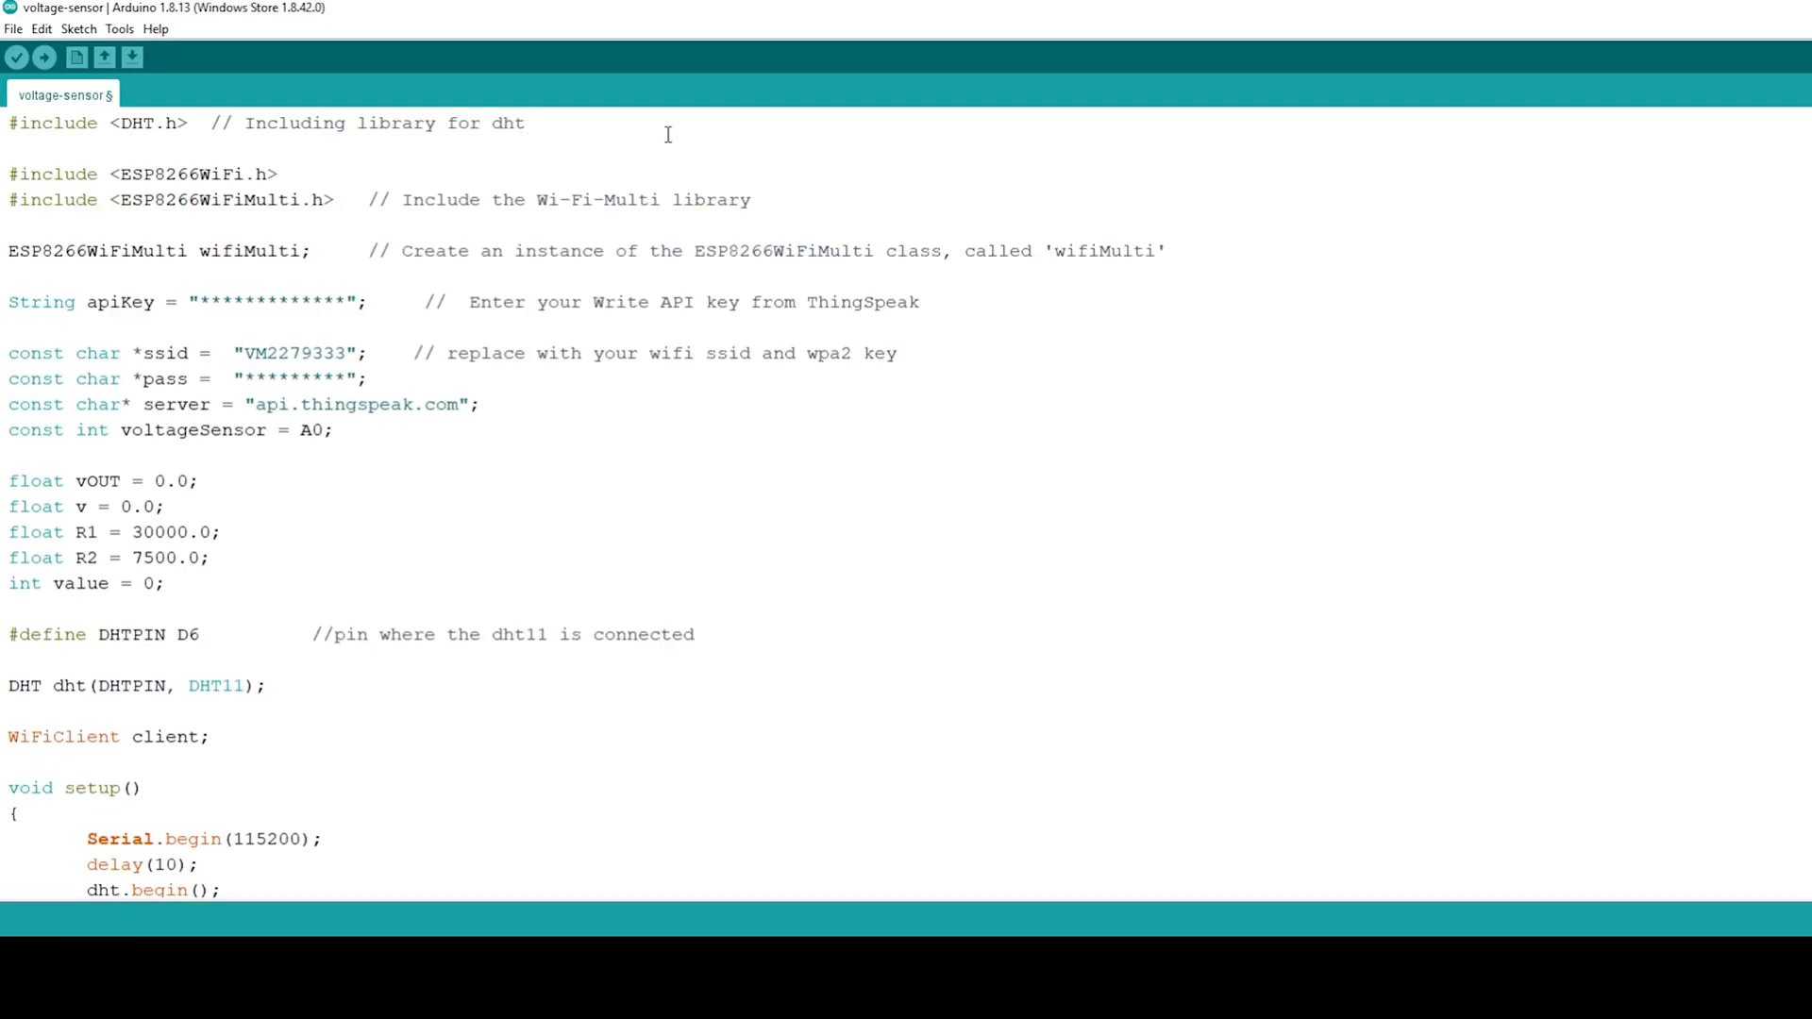
Read through the voltage-sensor sketch's setup and loop code with the voltage calculation
{"action": "scroll", "scroll_direction": "down", "scroll_amount": 3}
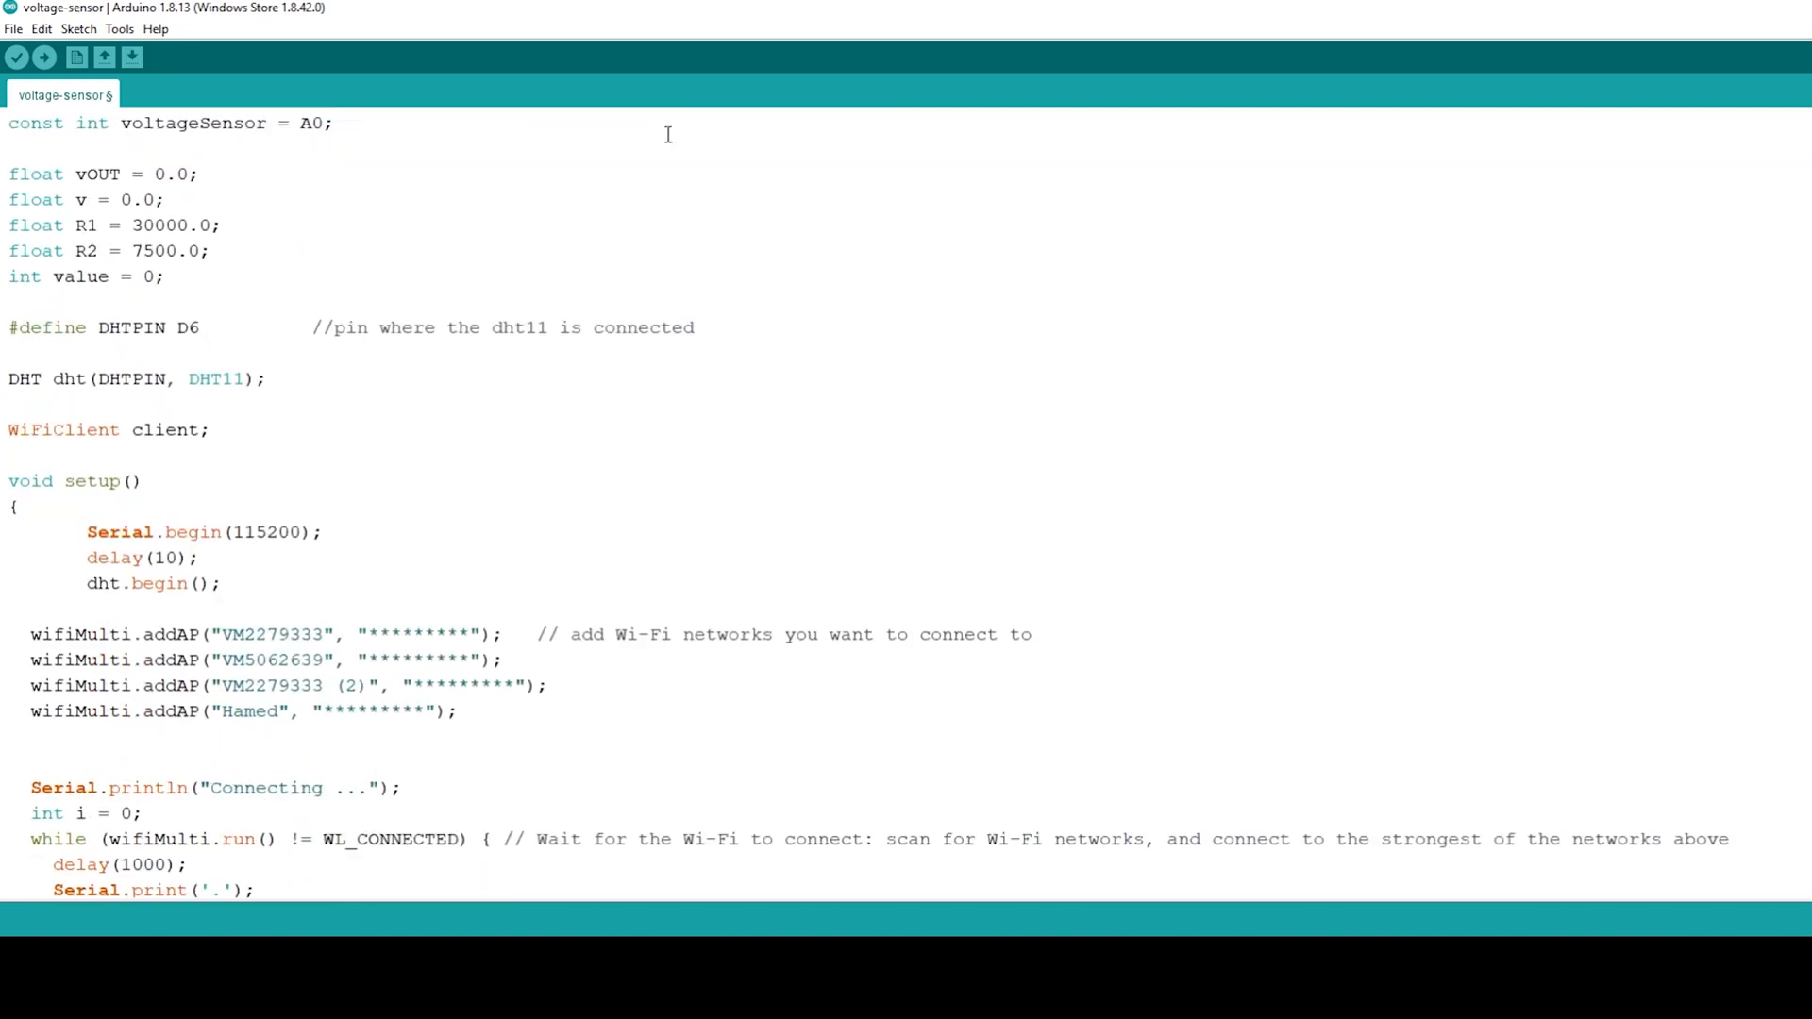
{"action": "scroll", "scroll_direction": "down", "scroll_amount": 3}
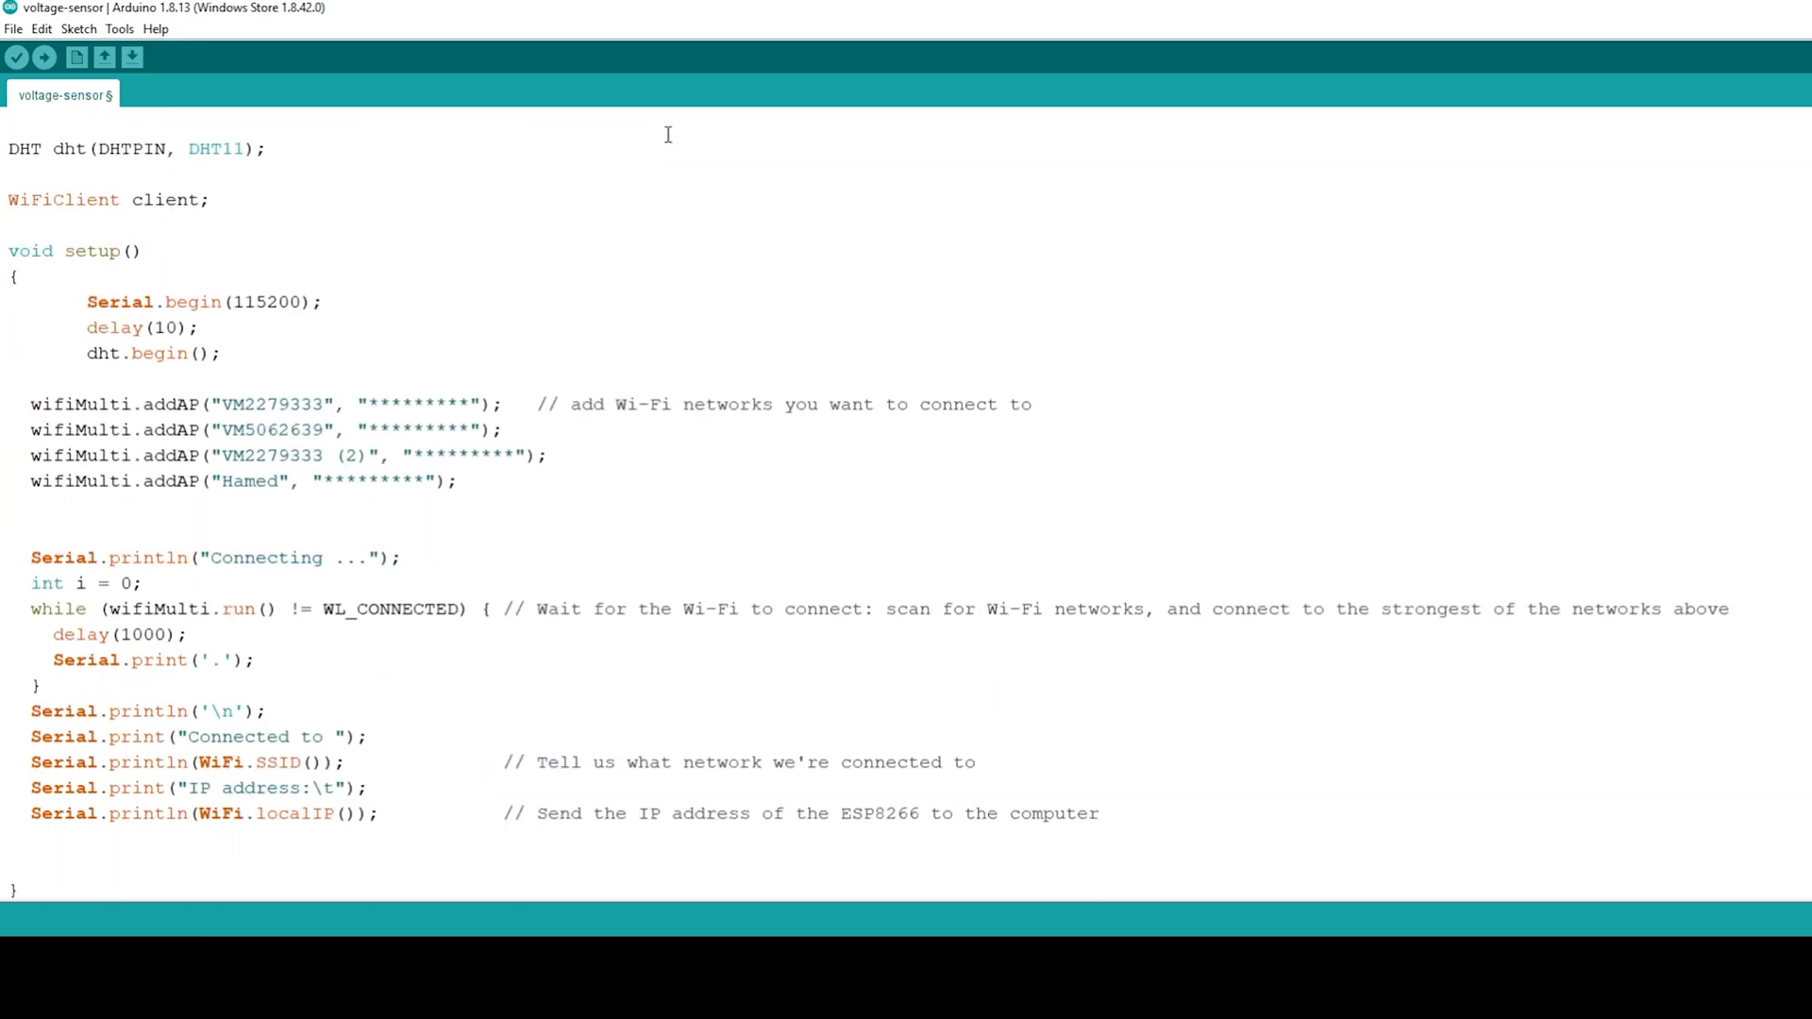
{"action": "scroll", "scroll_direction": "down", "scroll_amount": 3}
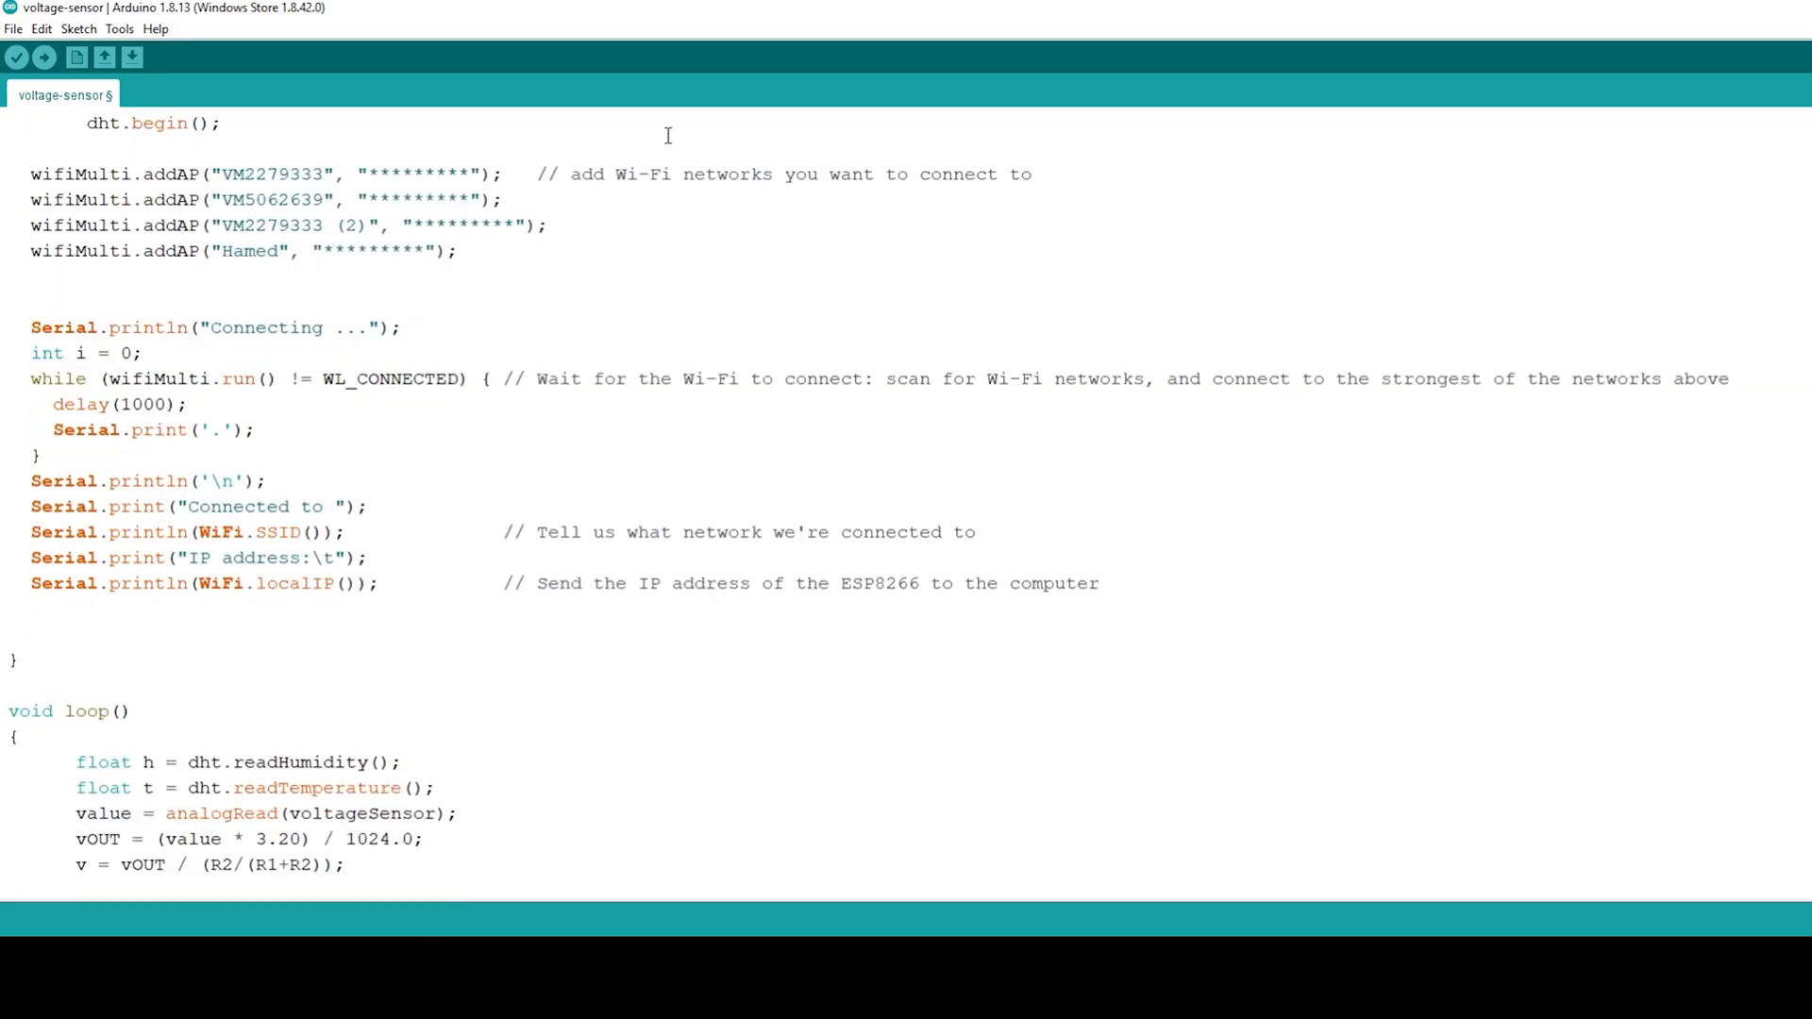
{"action": "scroll", "scroll_direction": "down", "scroll_amount": 3}
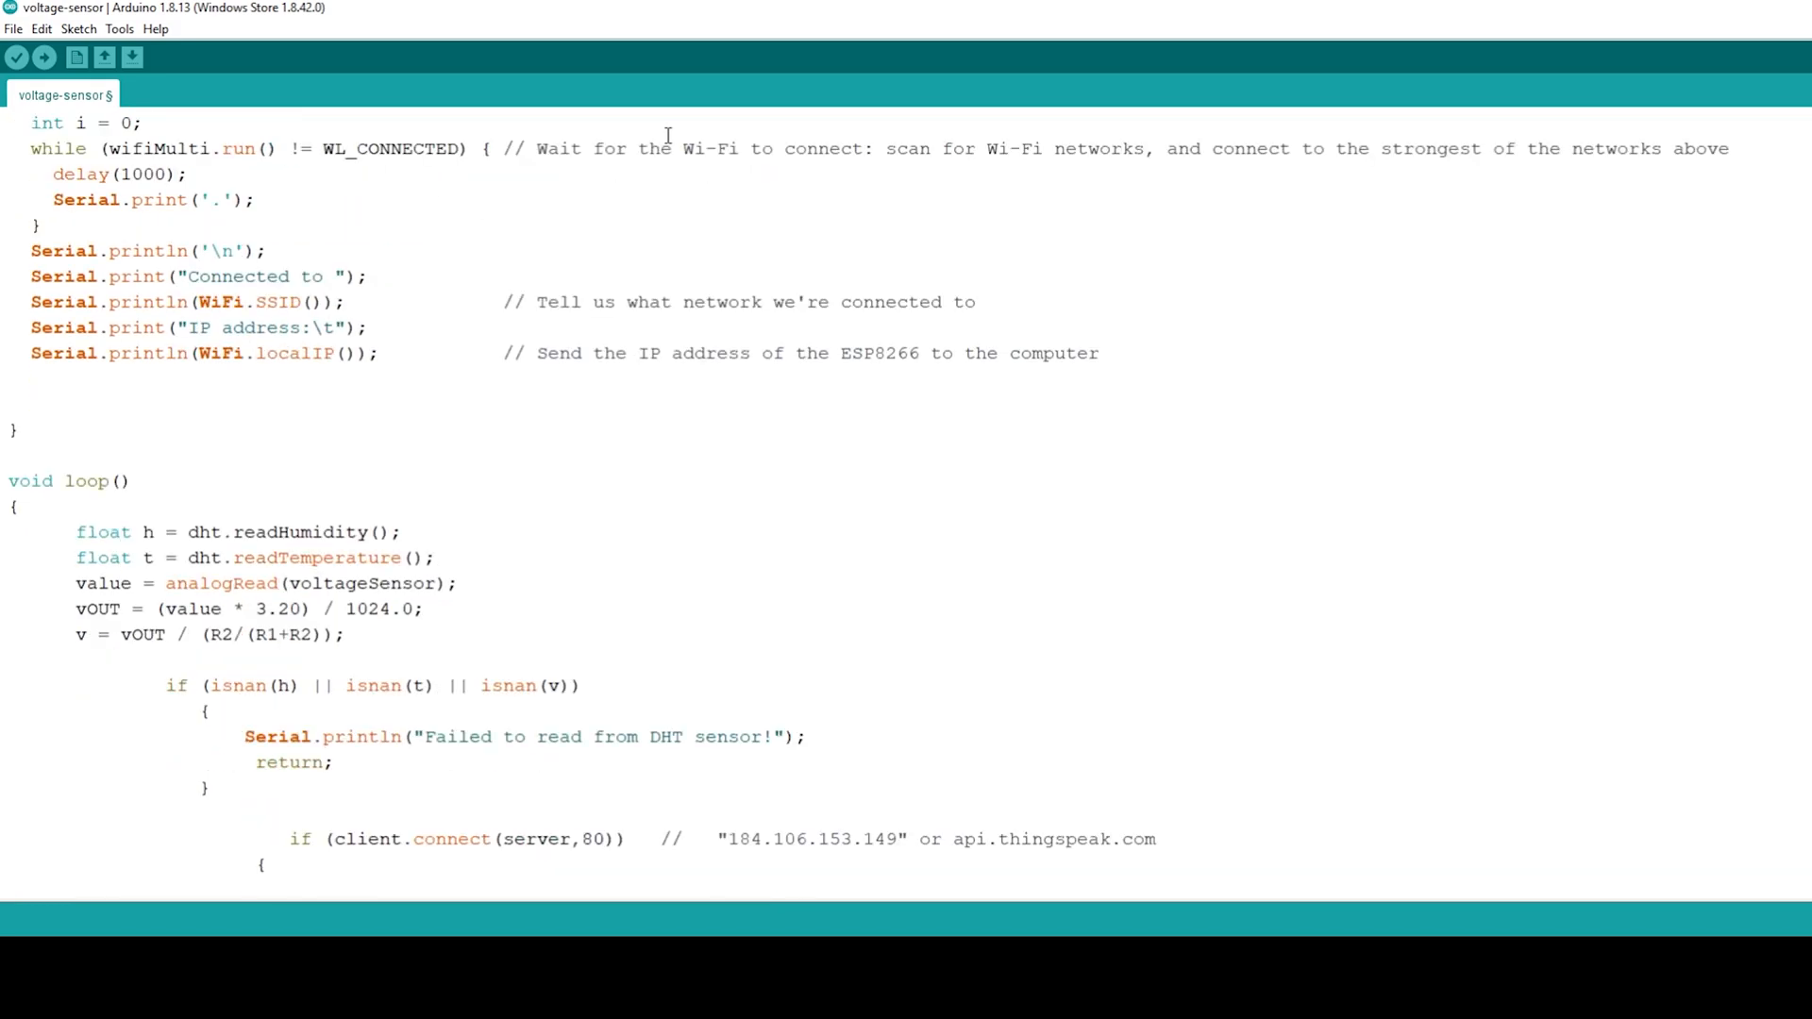
{"action": "scroll", "scroll_direction": "down", "scroll_amount": 3}
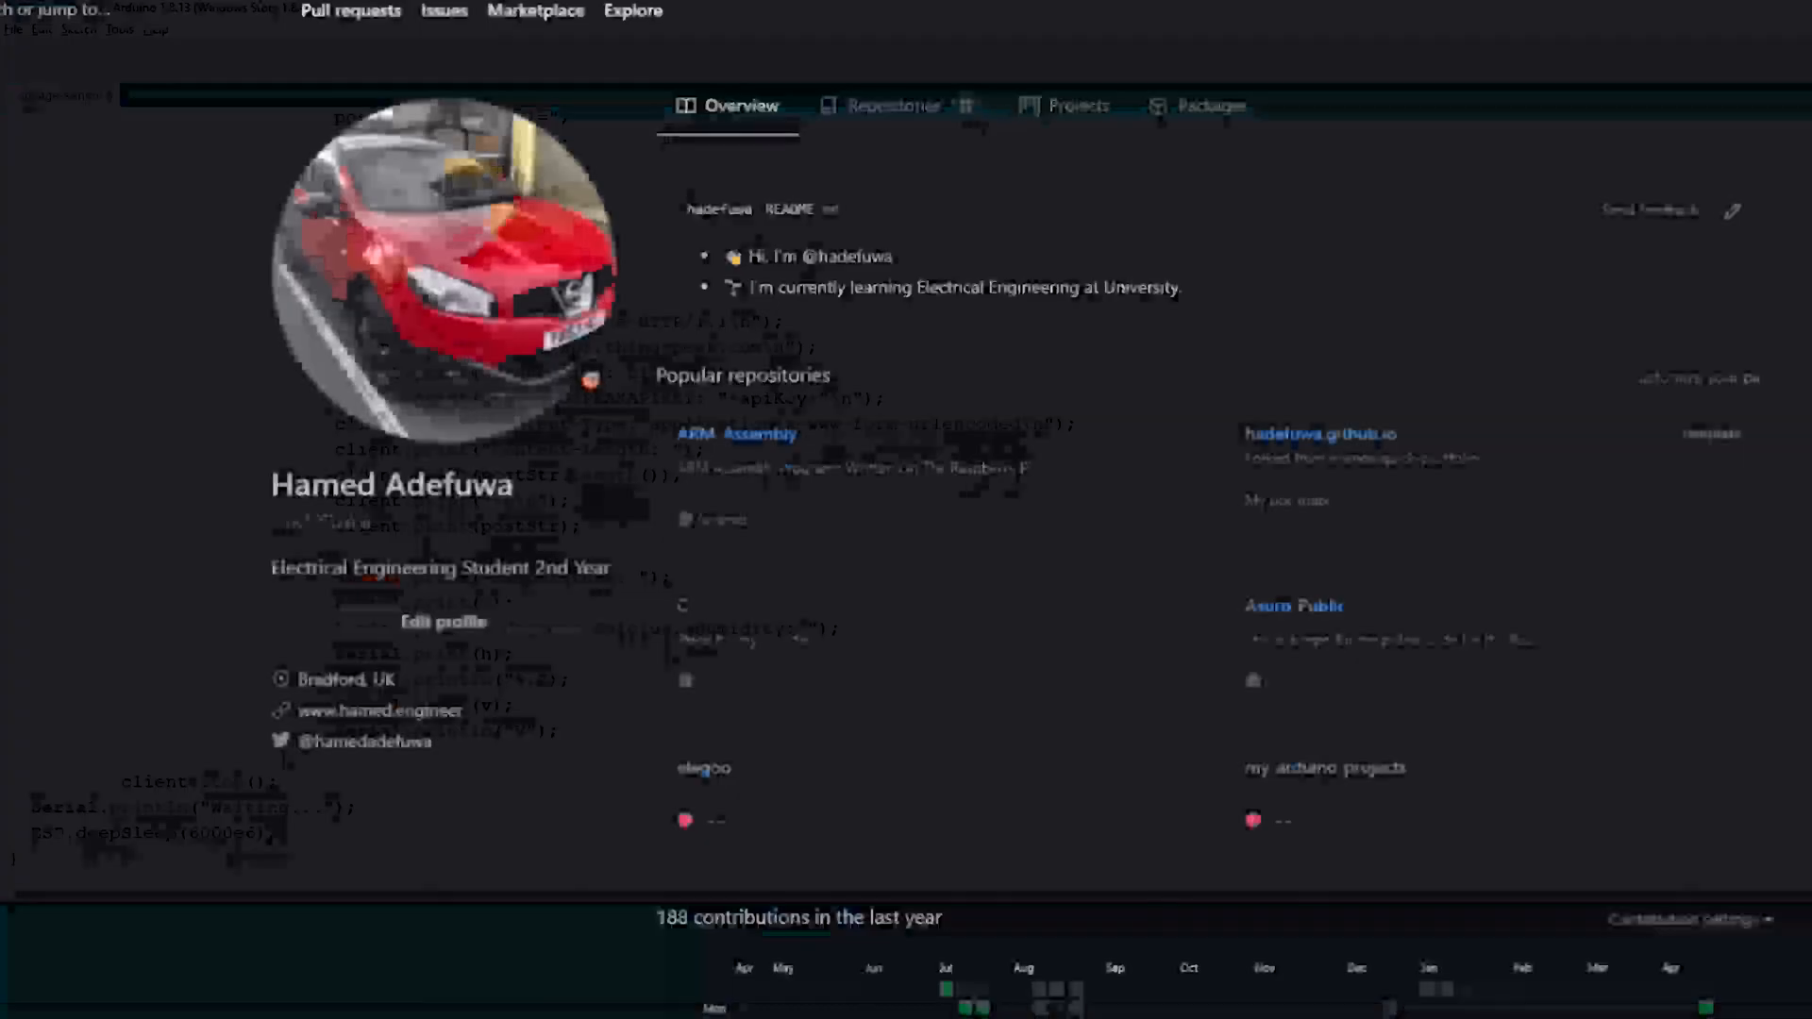
Open the my-arduino-projects repository from the GitHub profile's repositories list
{"action": "left_click", "coordinate": [890, 105]}
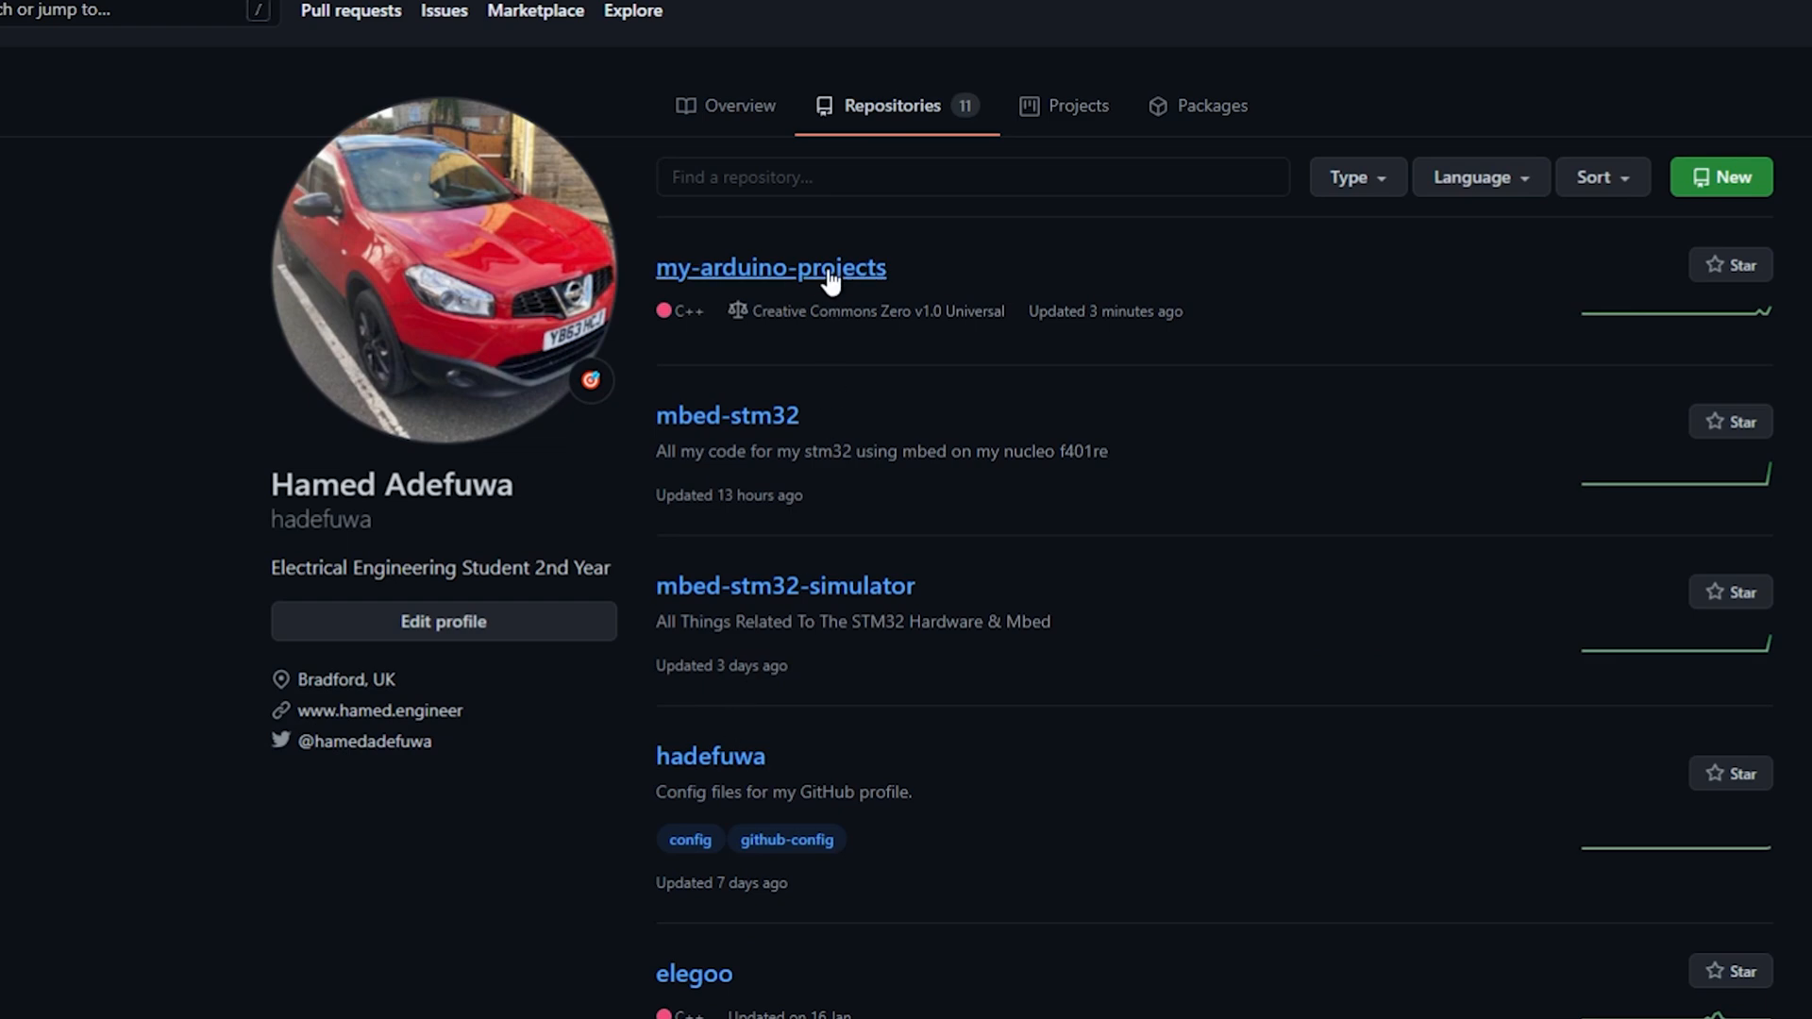
{"action": "left_click", "coordinate": [772, 268]}
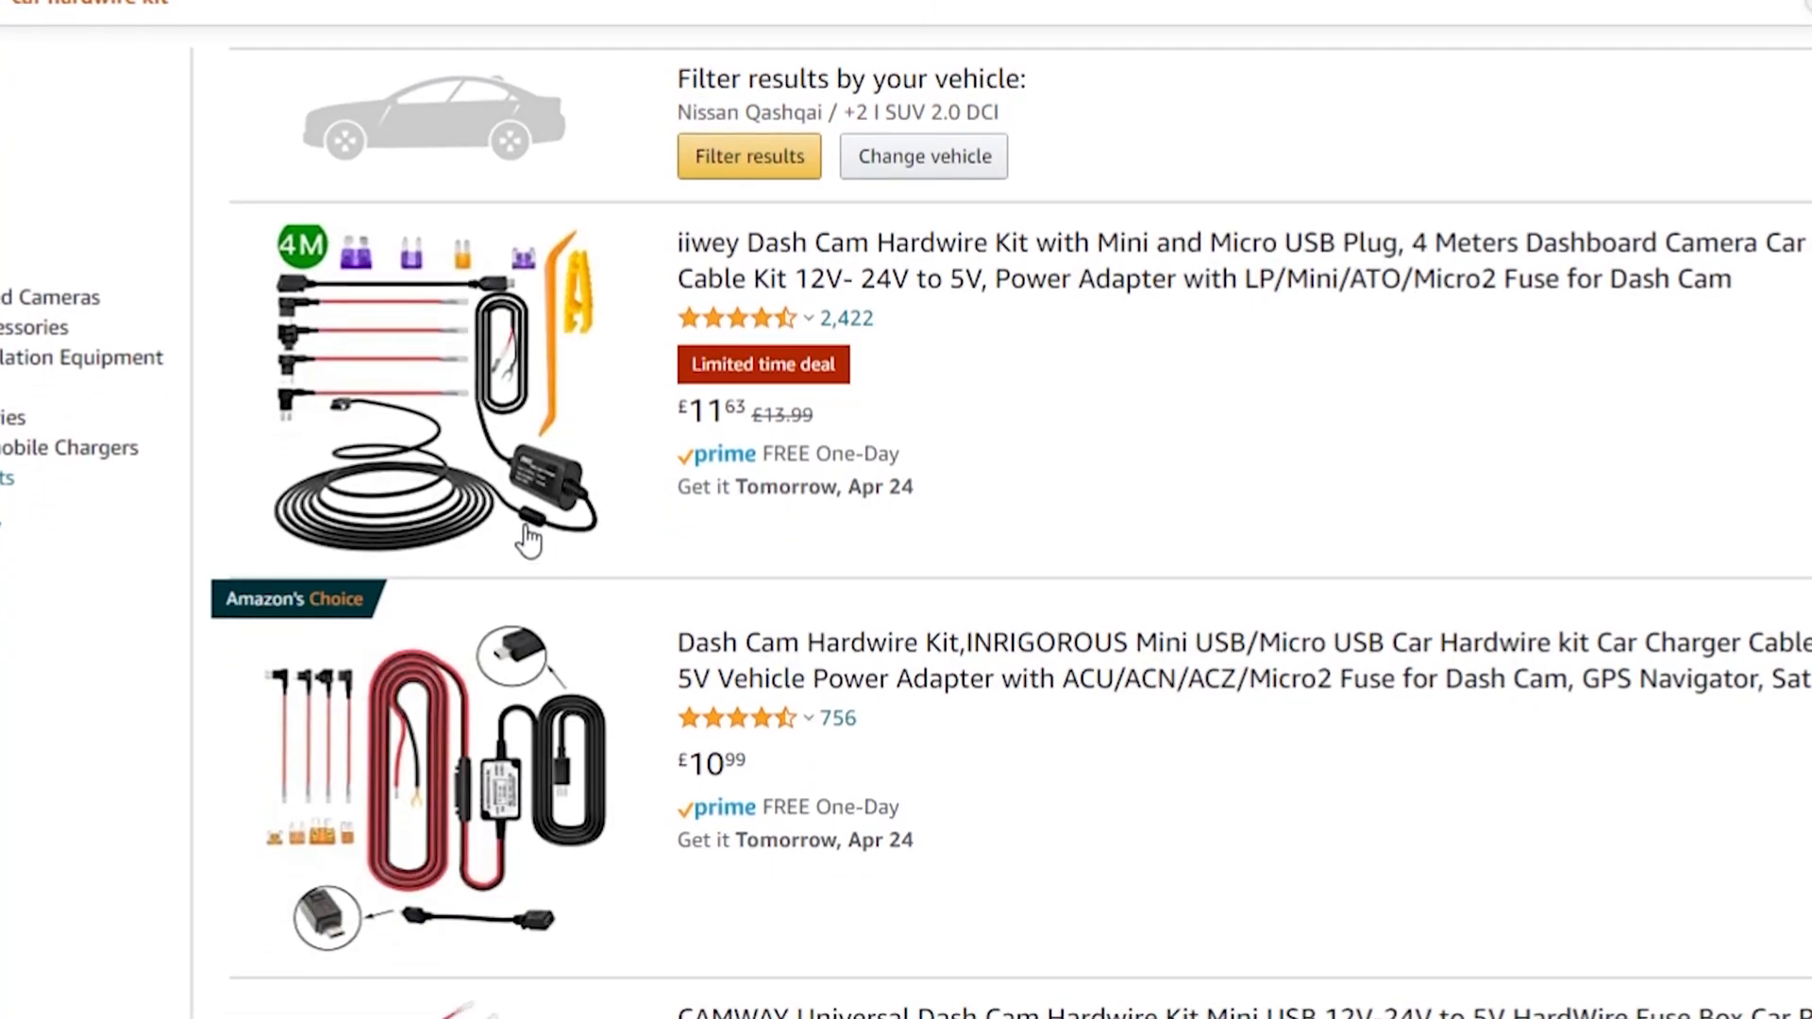
Browse down through the Amazon dash cam hardwire kit listings
{"action": "scroll", "scroll_direction": "down", "scroll_amount": 3}
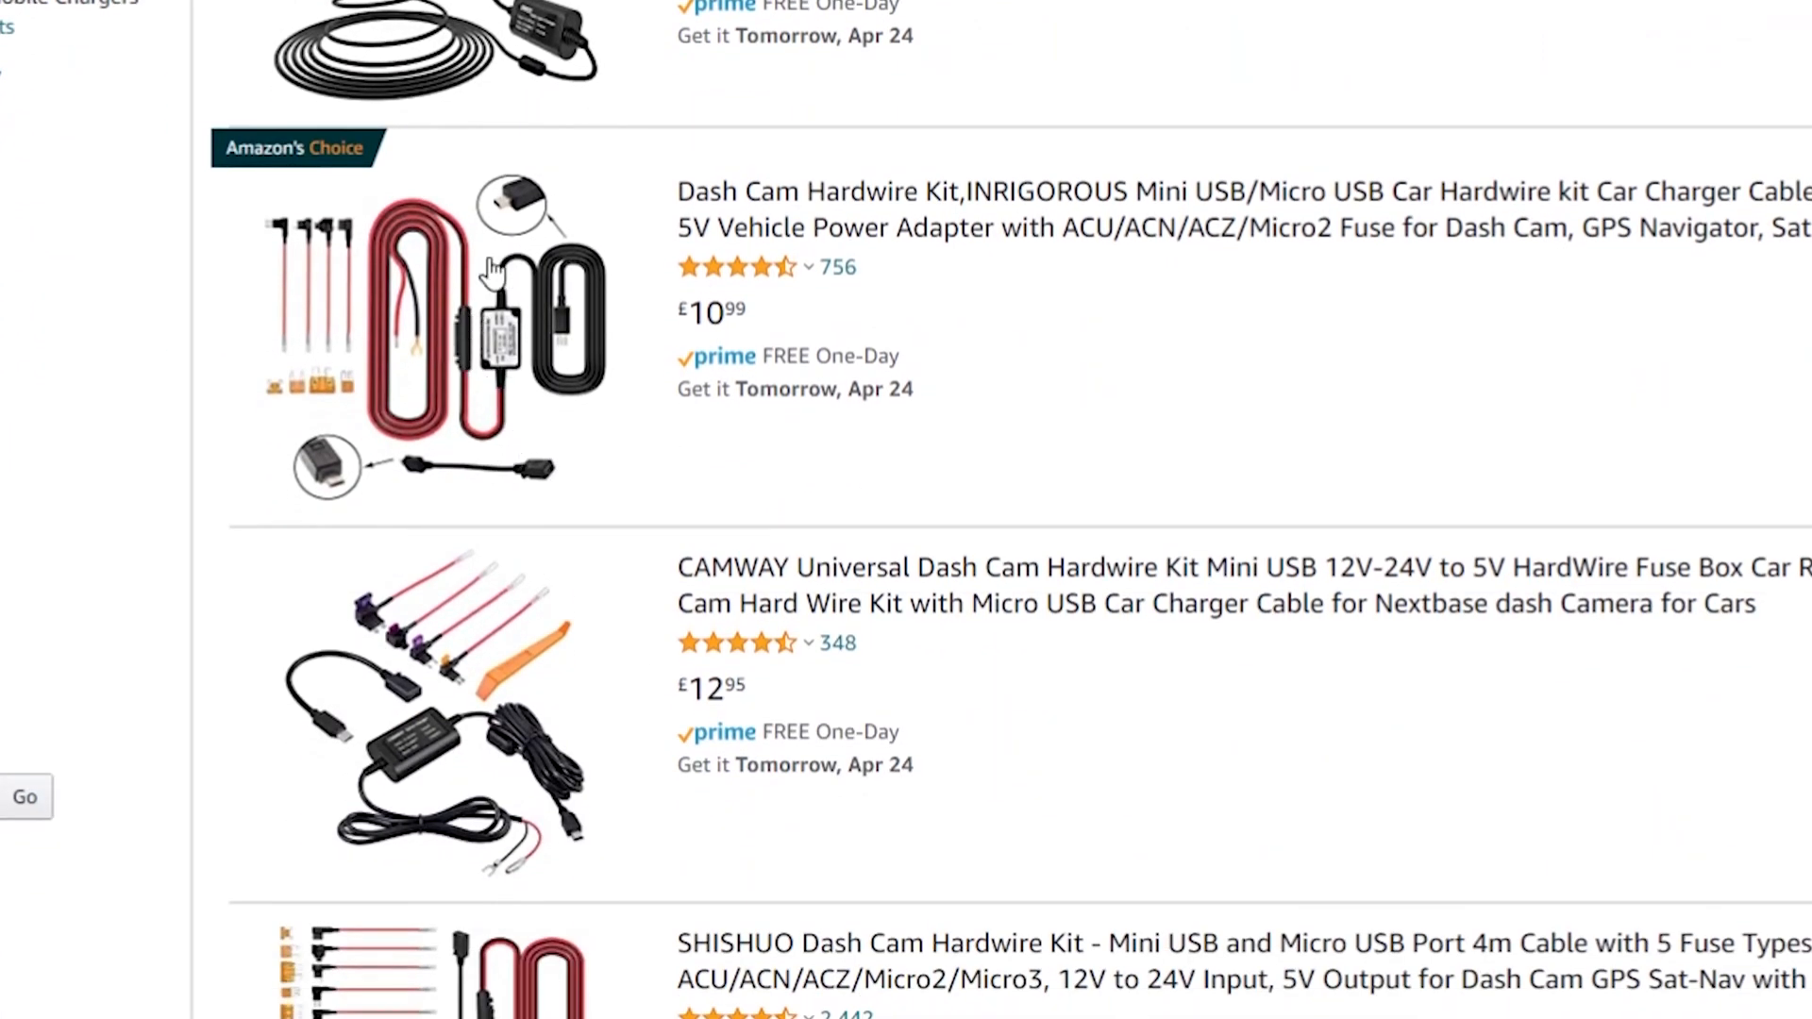
{"action": "scroll", "scroll_direction": "down", "scroll_amount": 3}
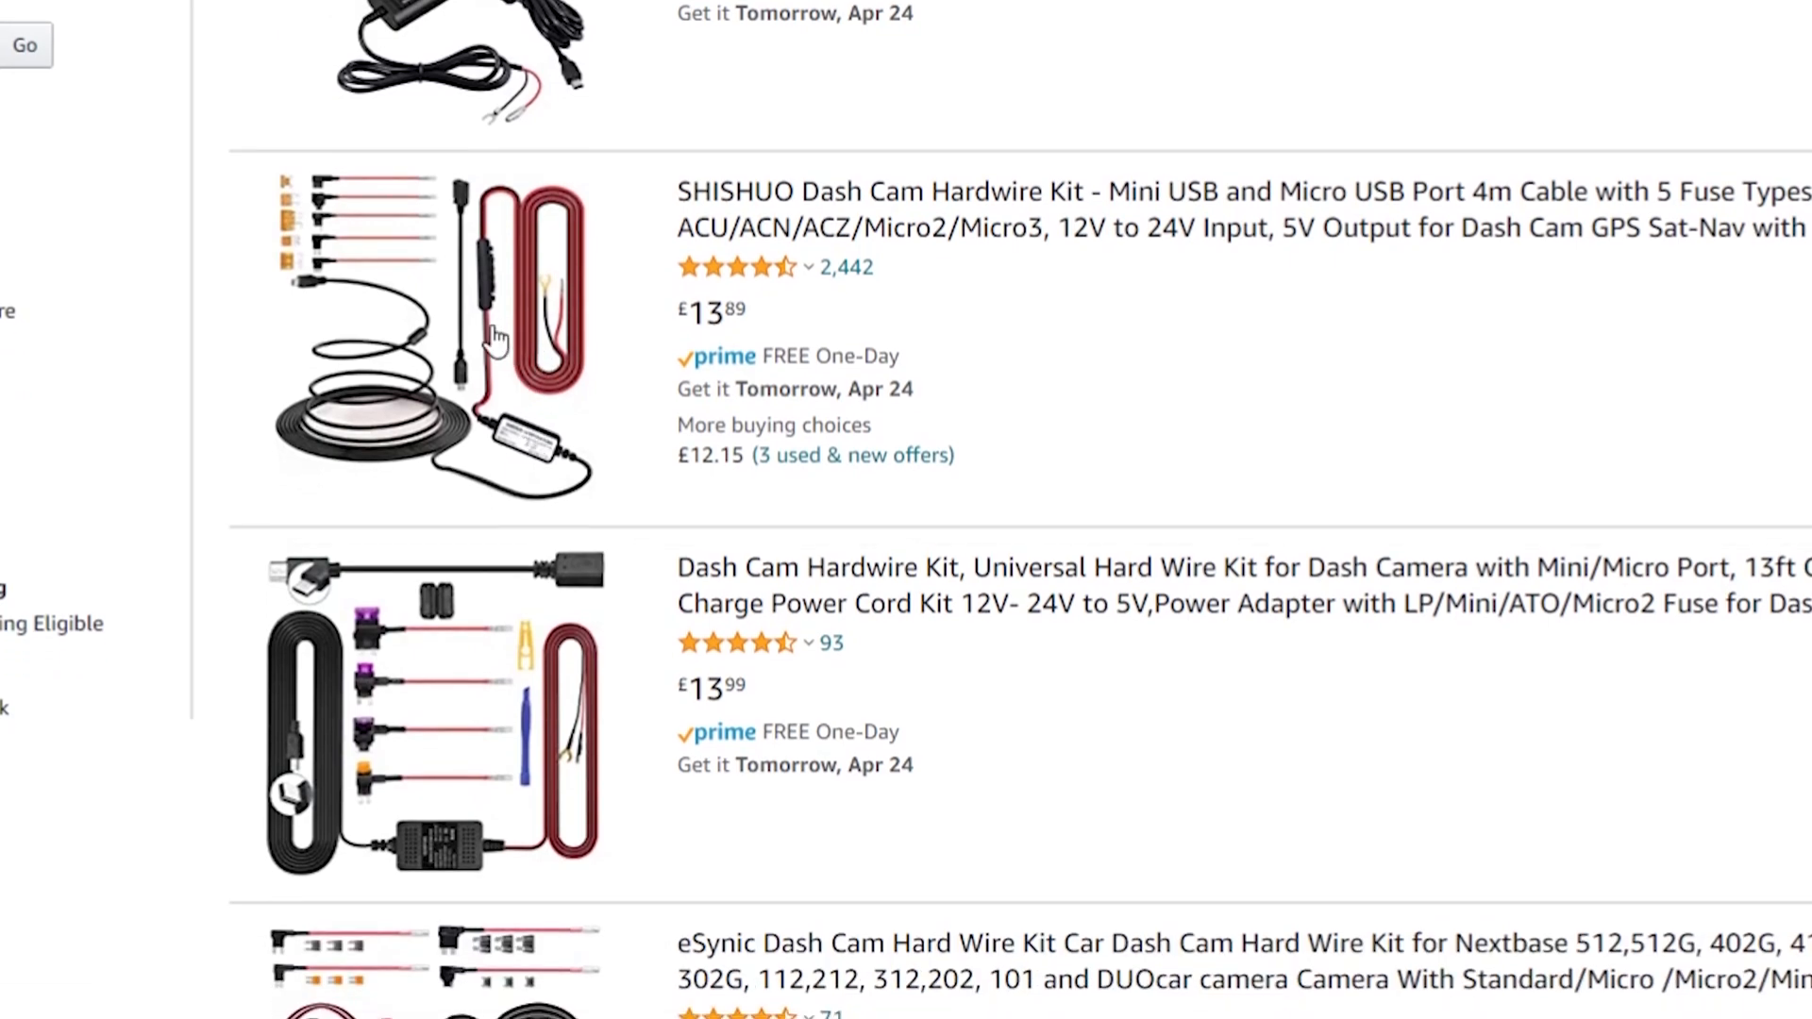
{"action": "scroll", "scroll_direction": "down", "scroll_amount": 3}
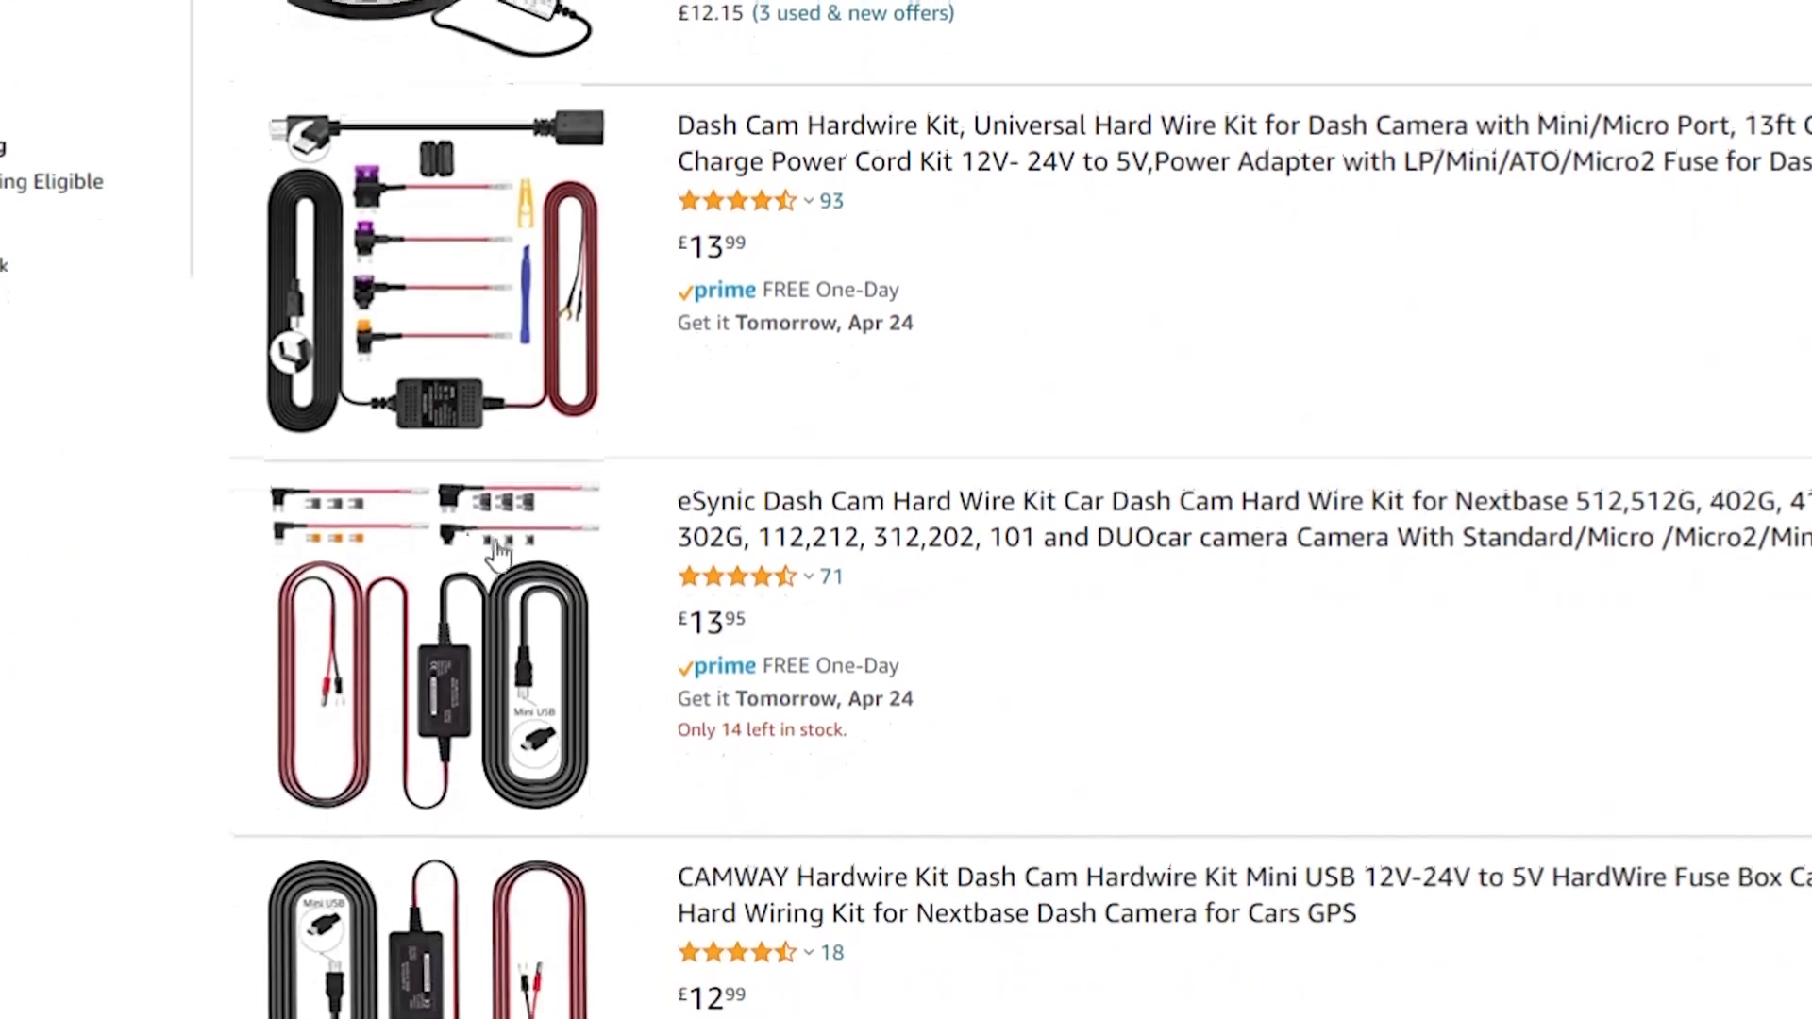
{"action": "scroll", "scroll_direction": "down", "scroll_amount": 3}
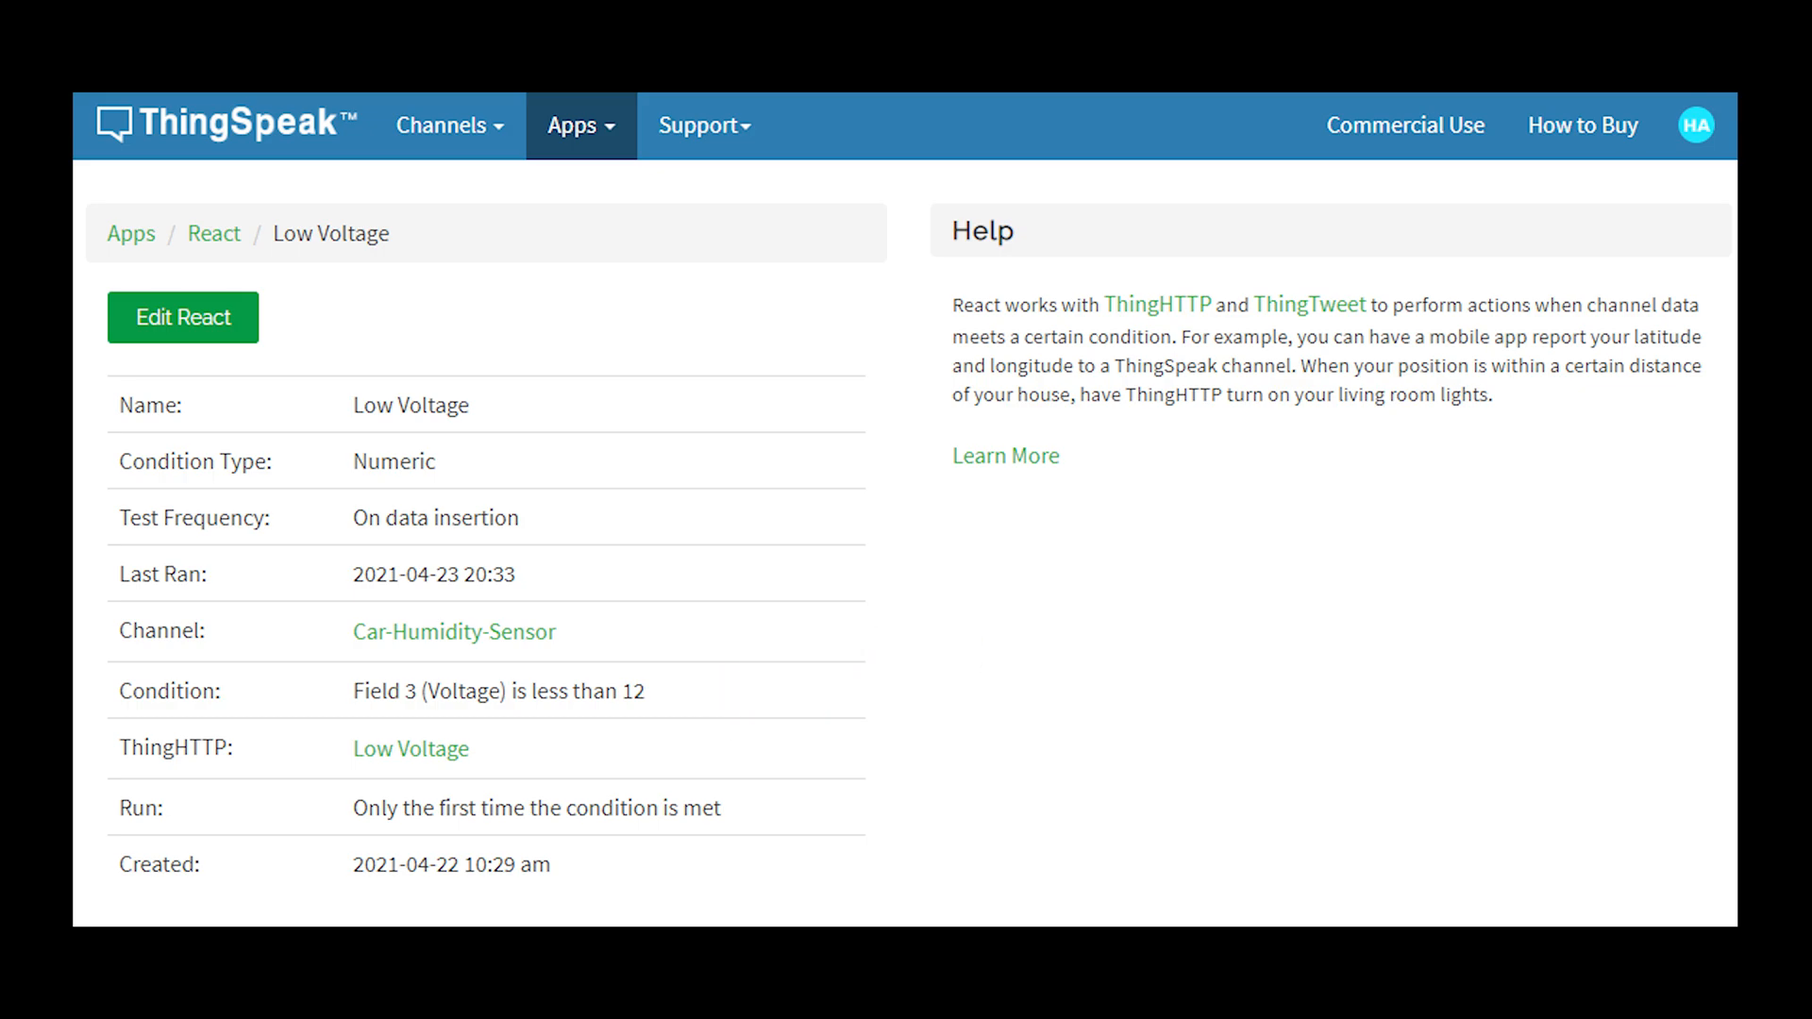
Switch from the Low Voltage react page to the YouTube car temperature and humidity sensor video
{"action": "left_click", "coordinate": [411, 747]}
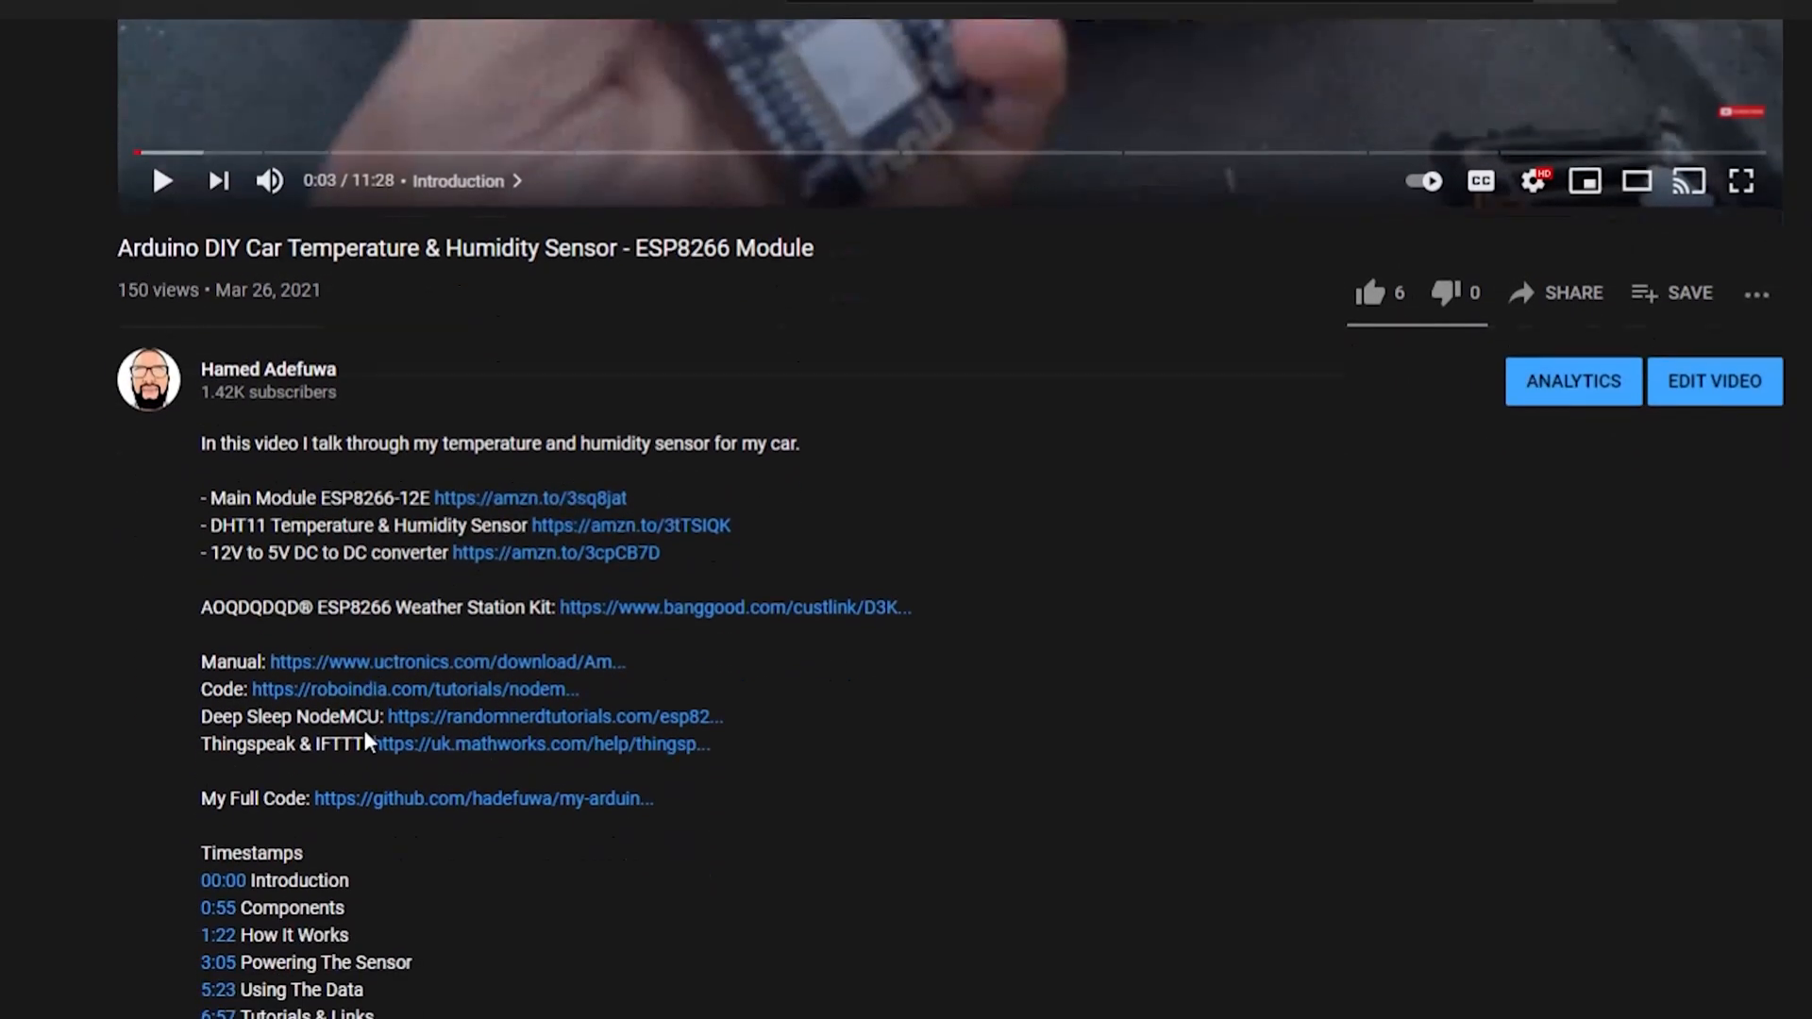
{"action": "mouse_move", "coordinate": [408, 754]}
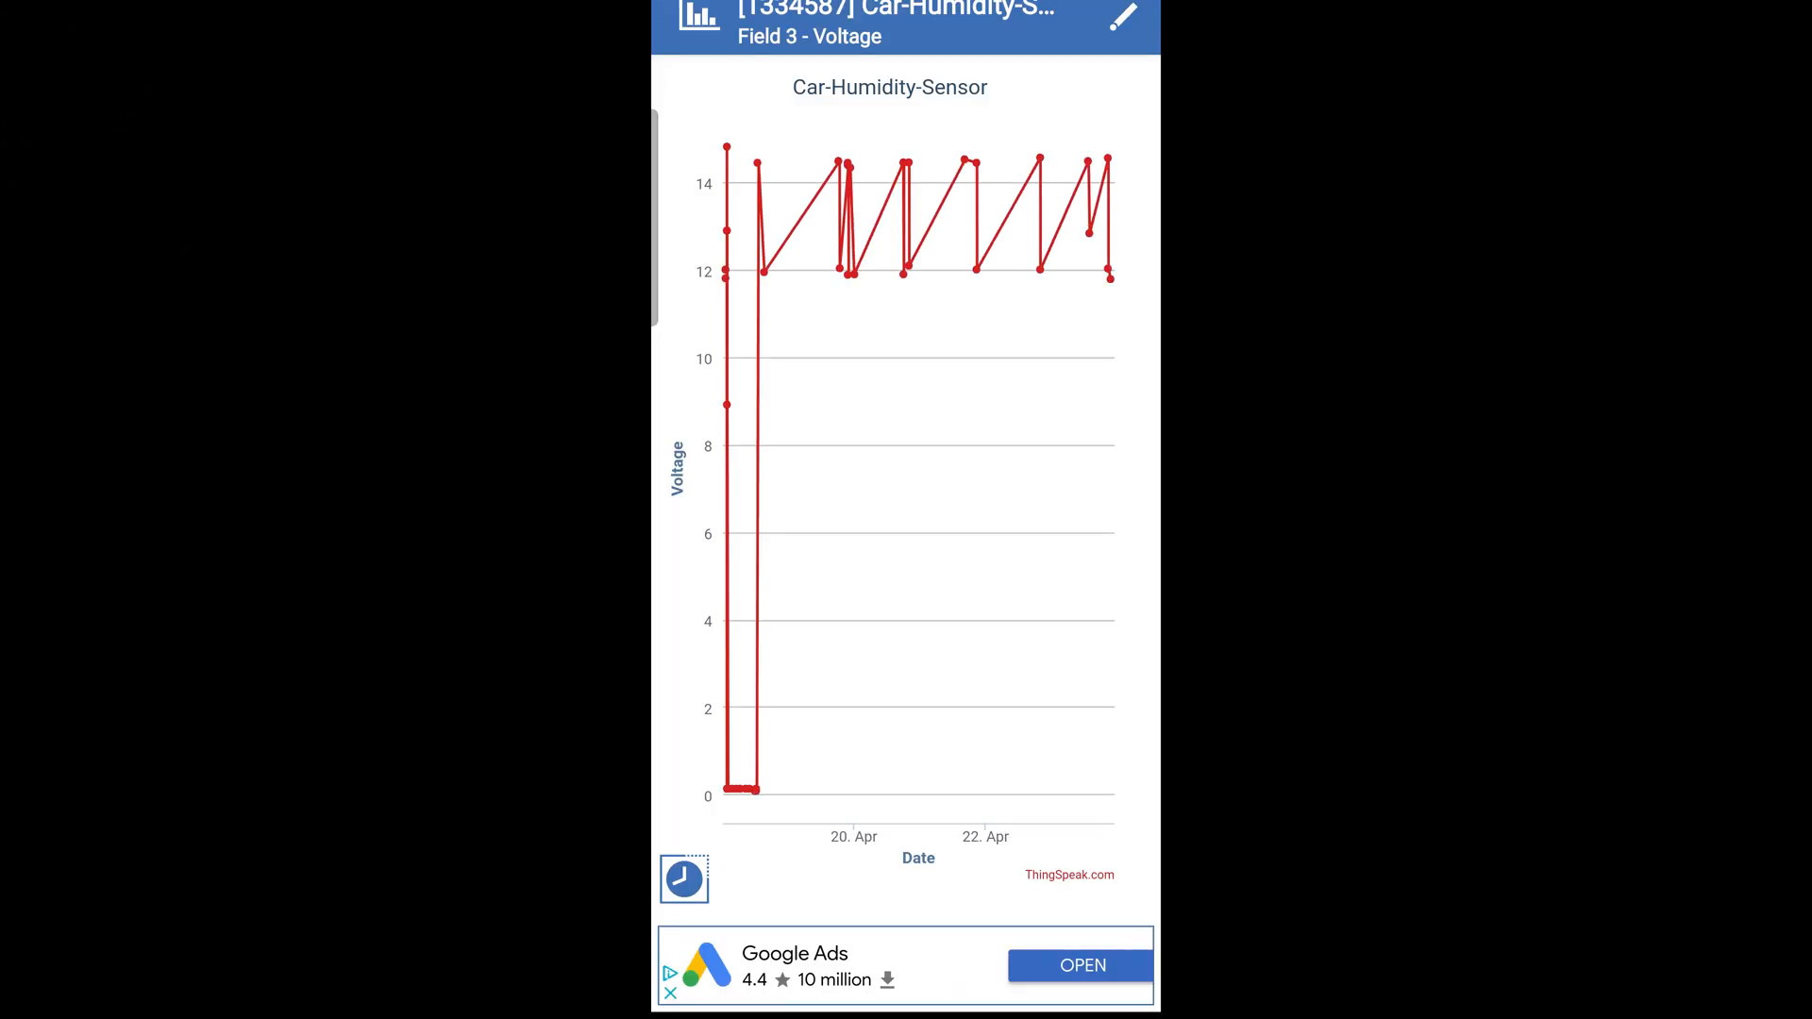
Zoom the Field 3 voltage chart into 23 April to read points like 14.48 and 12.02 V
{"action": "left_click", "coordinate": [1119, 25]}
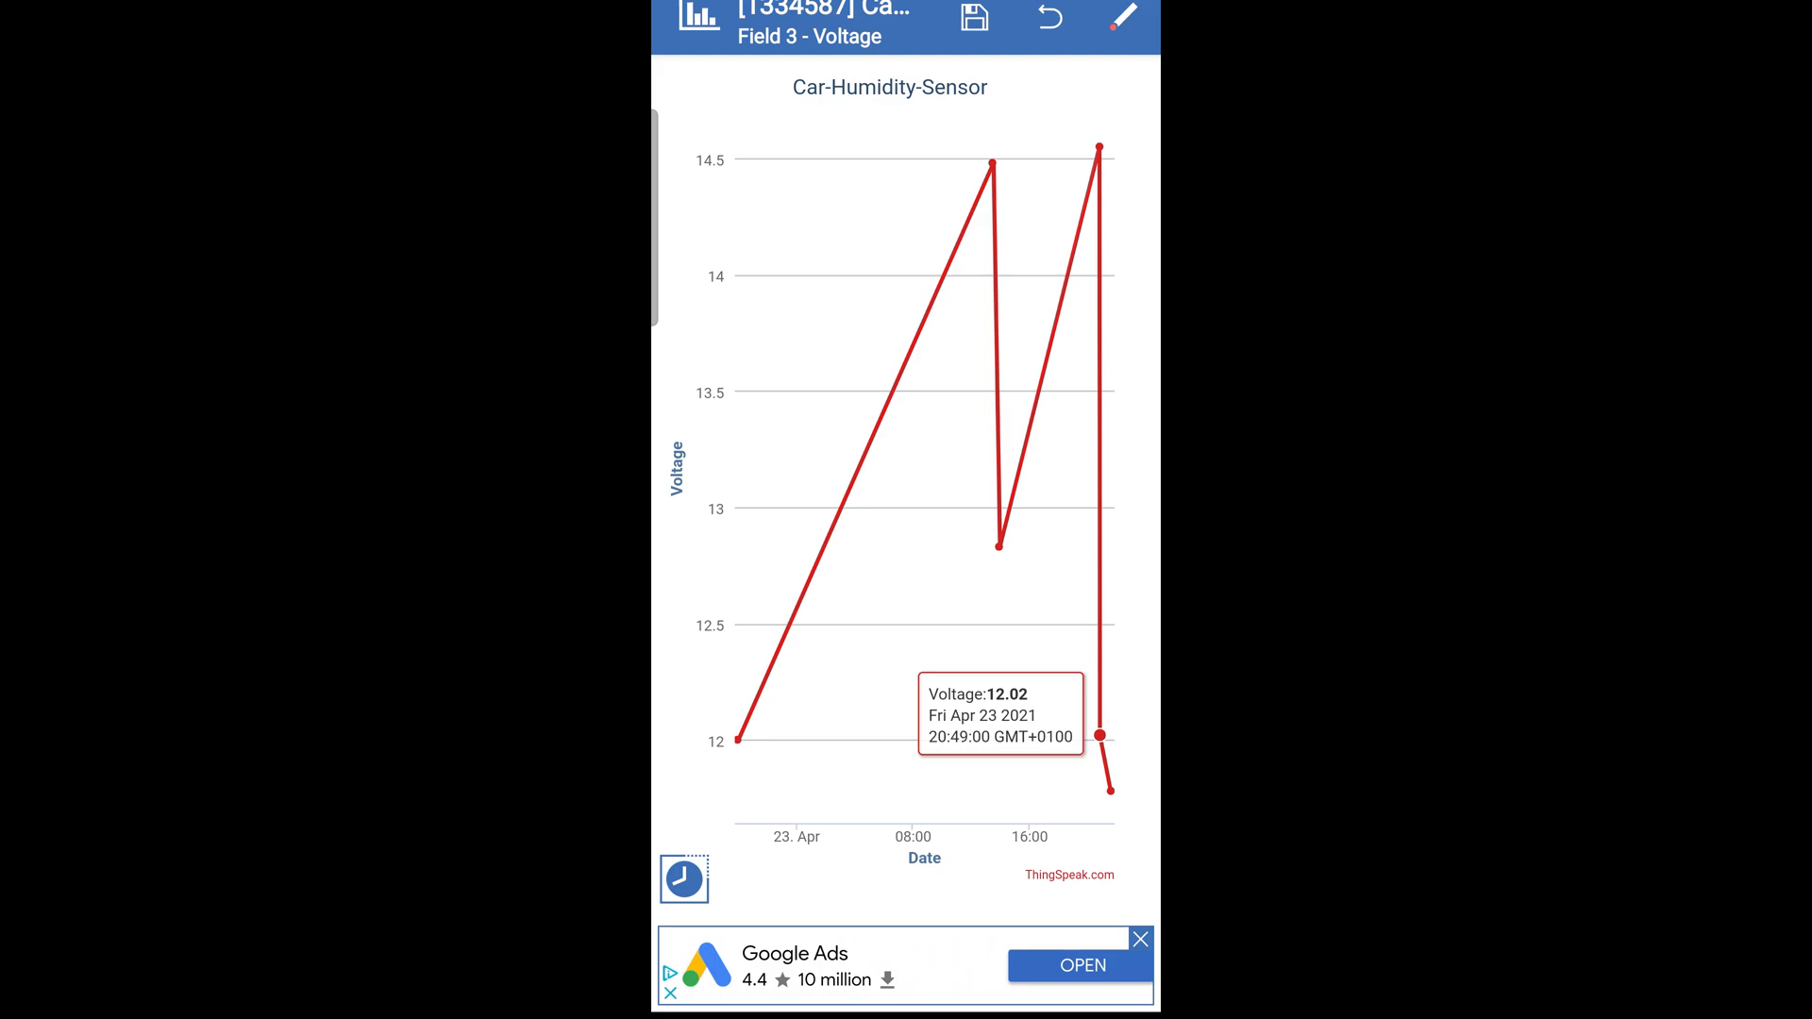
{"action": "mouse_move", "coordinate": [993, 163]}
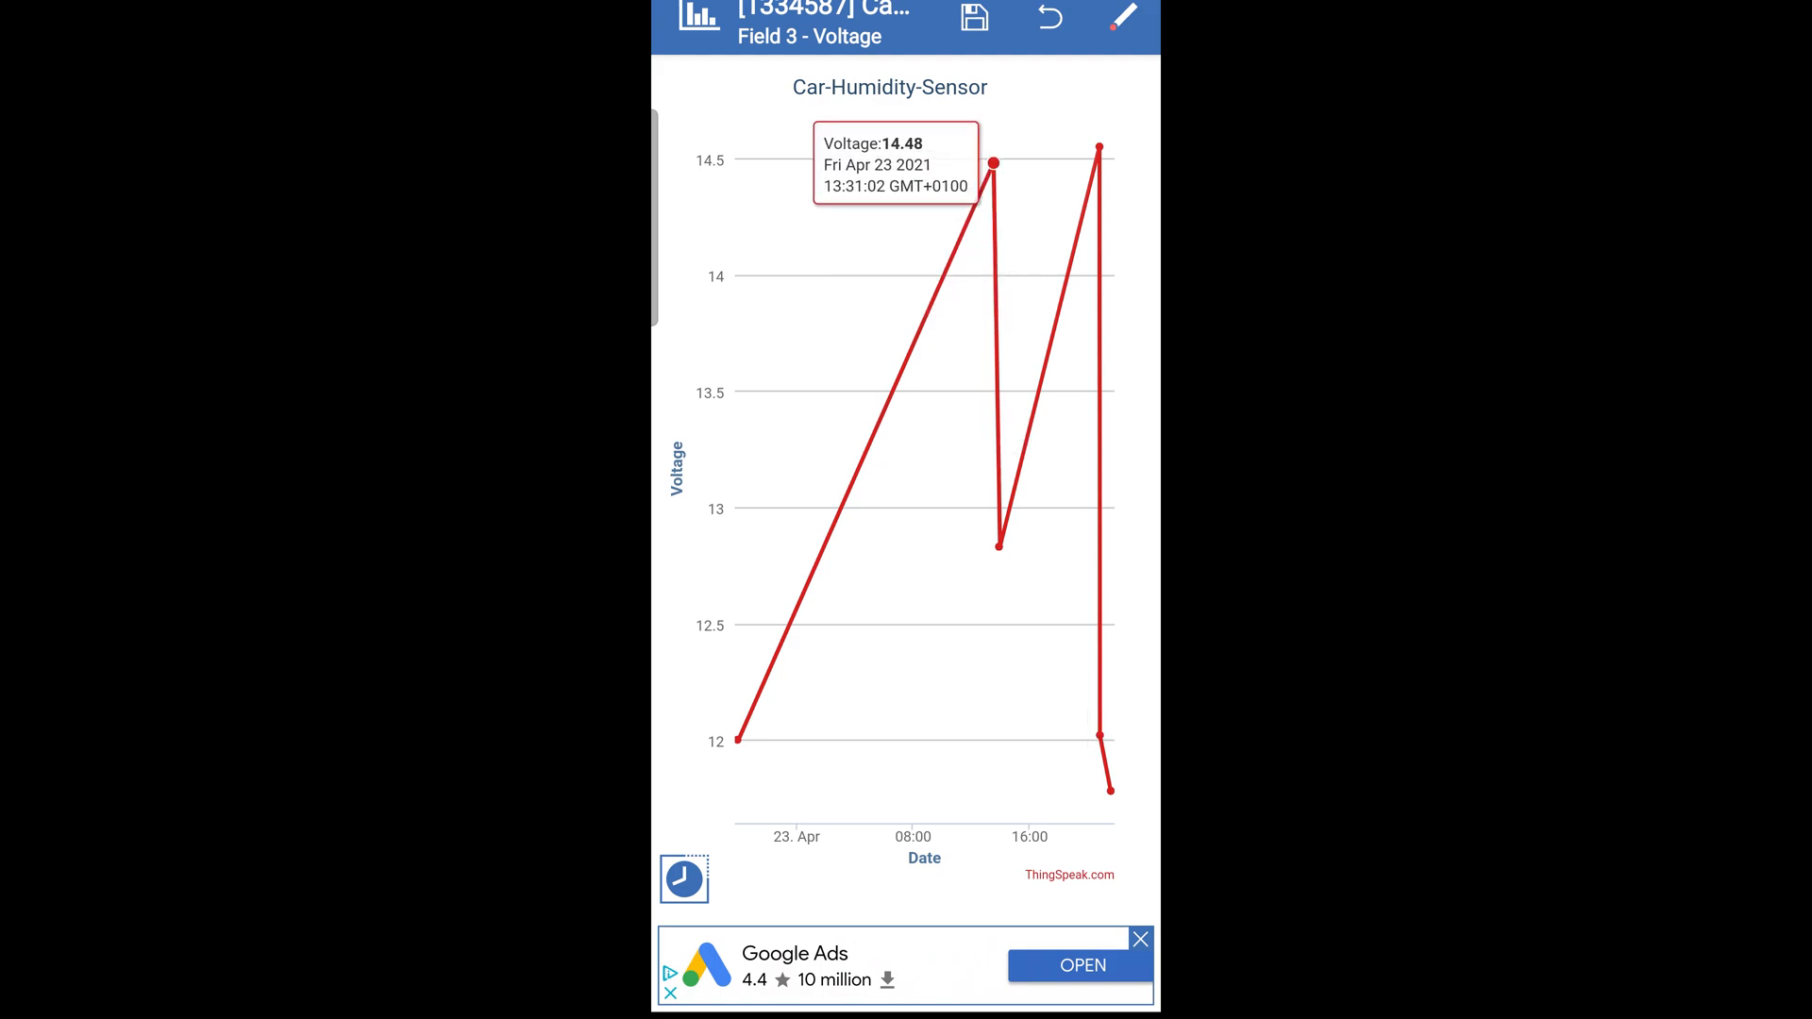